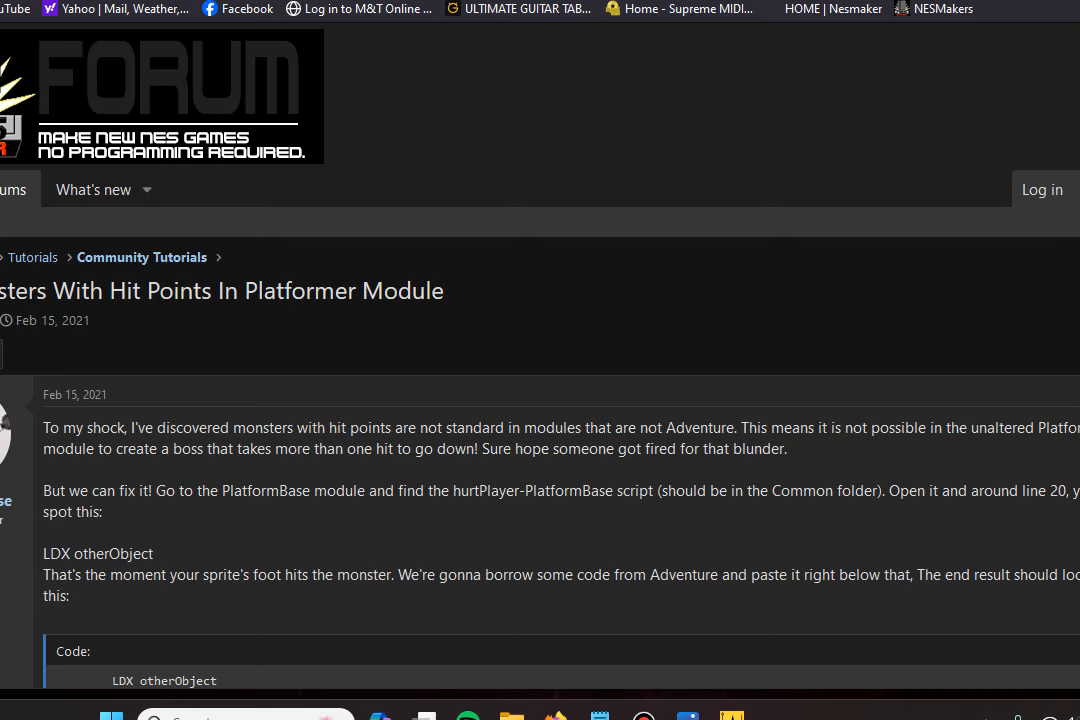
Scroll the forum thread until the hurt-monster Code block and following paragraphs are visible
{"action": "scroll", "scroll_direction": "down", "scroll_amount": 3}
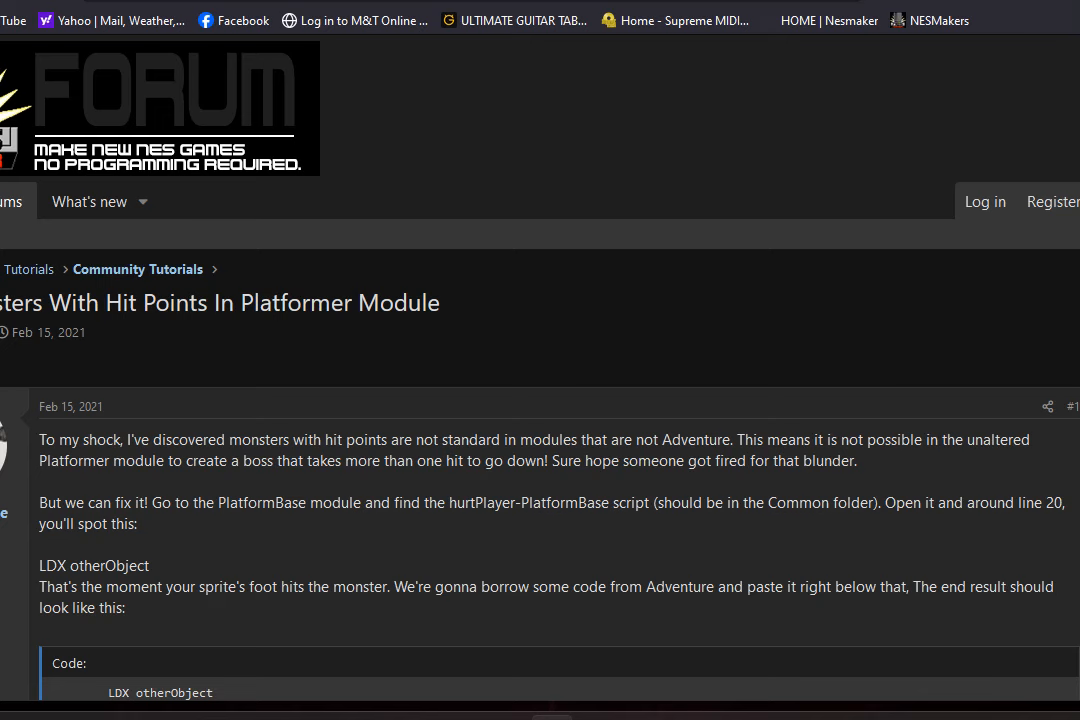
{"action": "scroll", "scroll_direction": "down", "scroll_amount": 3}
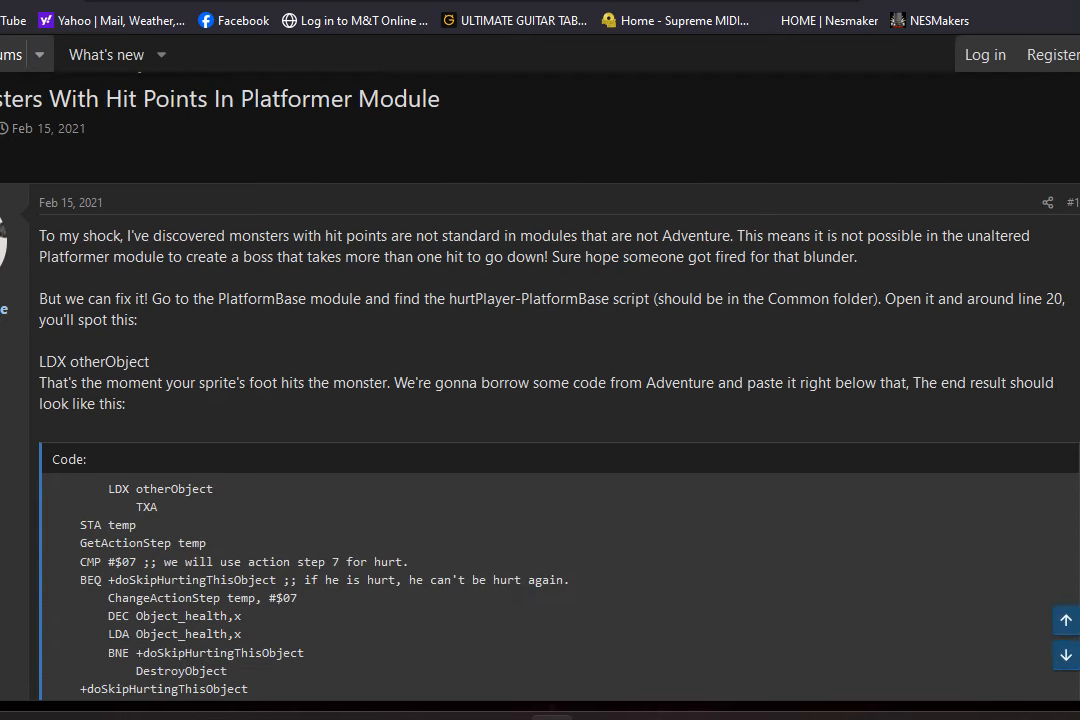
{"action": "scroll", "scroll_direction": "down", "scroll_amount": 3}
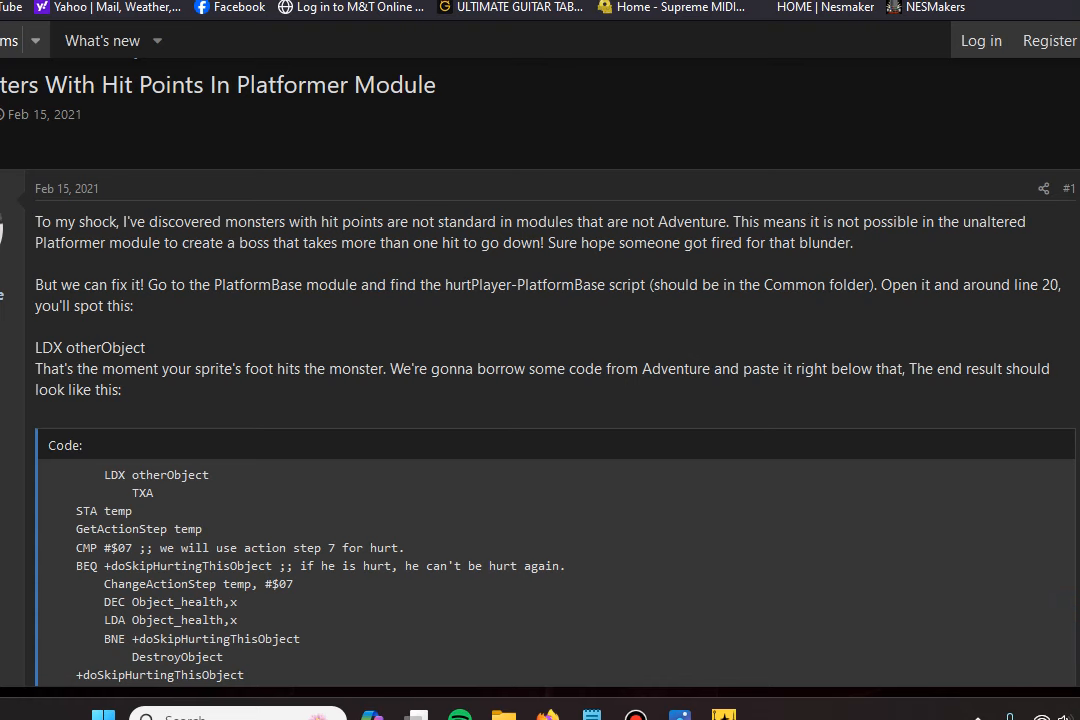
{"action": "scroll", "scroll_direction": "down", "scroll_amount": 3}
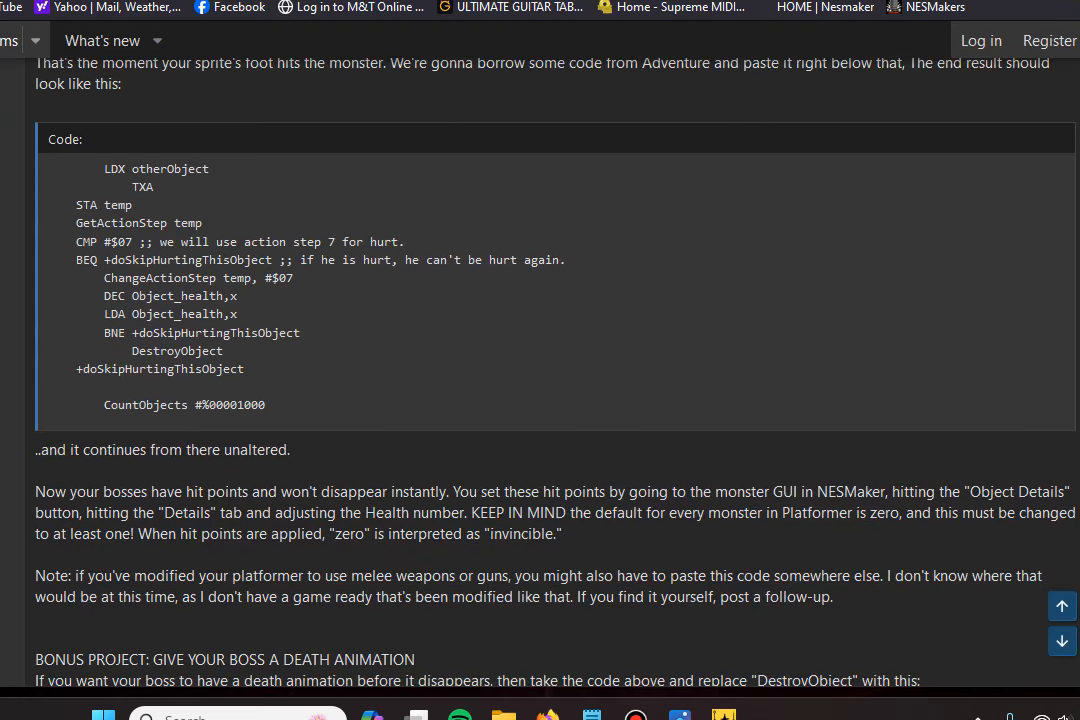
{"action": "scroll", "scroll_direction": "down", "scroll_amount": 3}
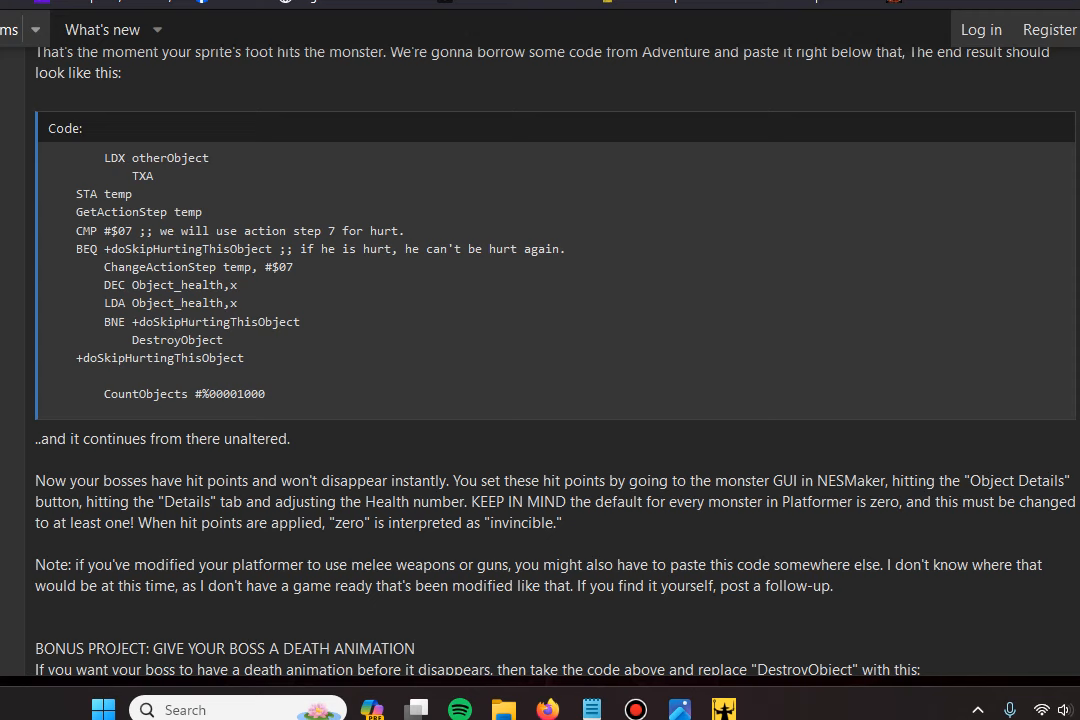
{"action": "scroll", "scroll_direction": "down", "scroll_amount": 3}
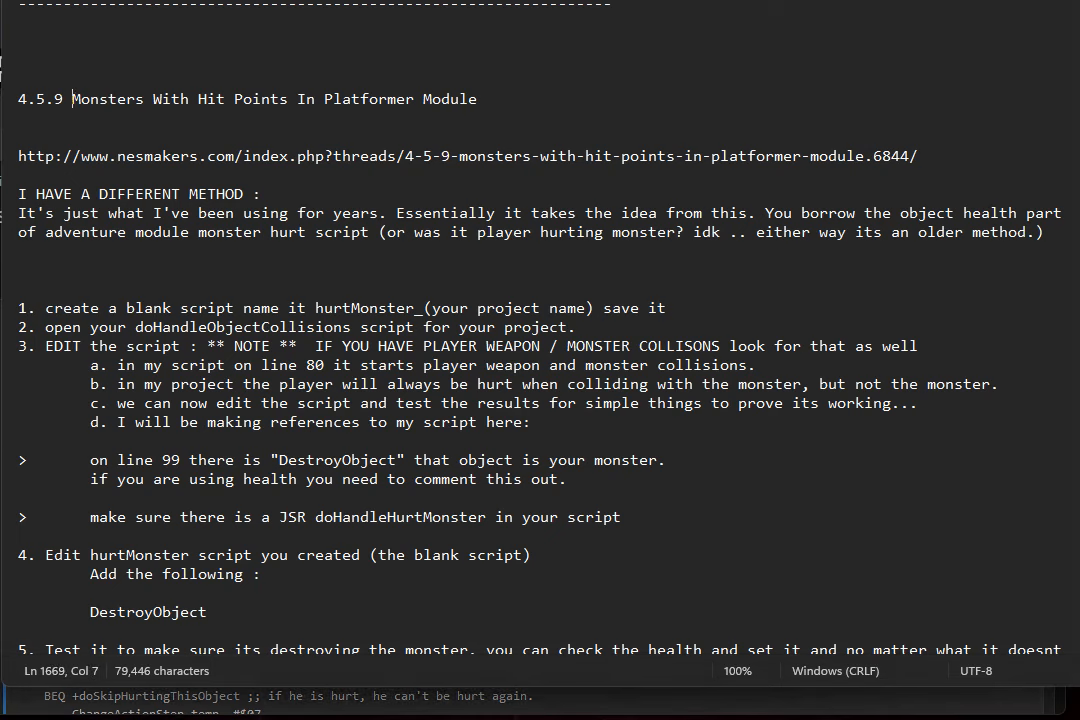
{"action": "left_click_drag", "start_coordinate": [72, 100], "coordinate": [504, 100]}
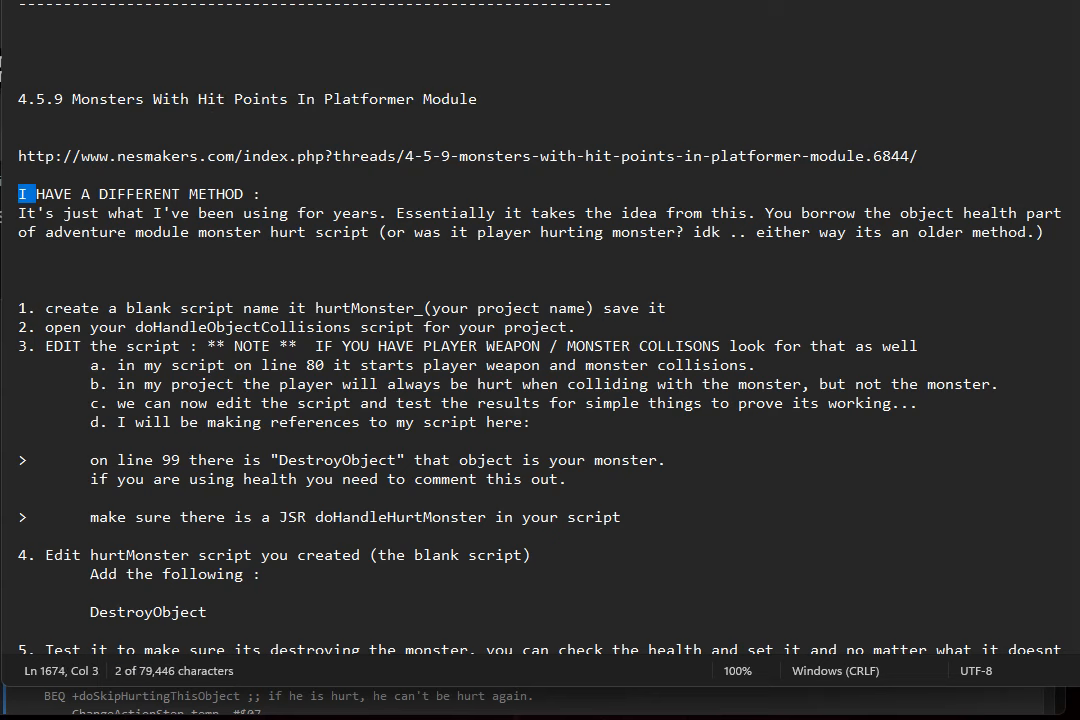
{"action": "left_click_drag", "start_coordinate": [30, 194], "coordinate": [244, 194]}
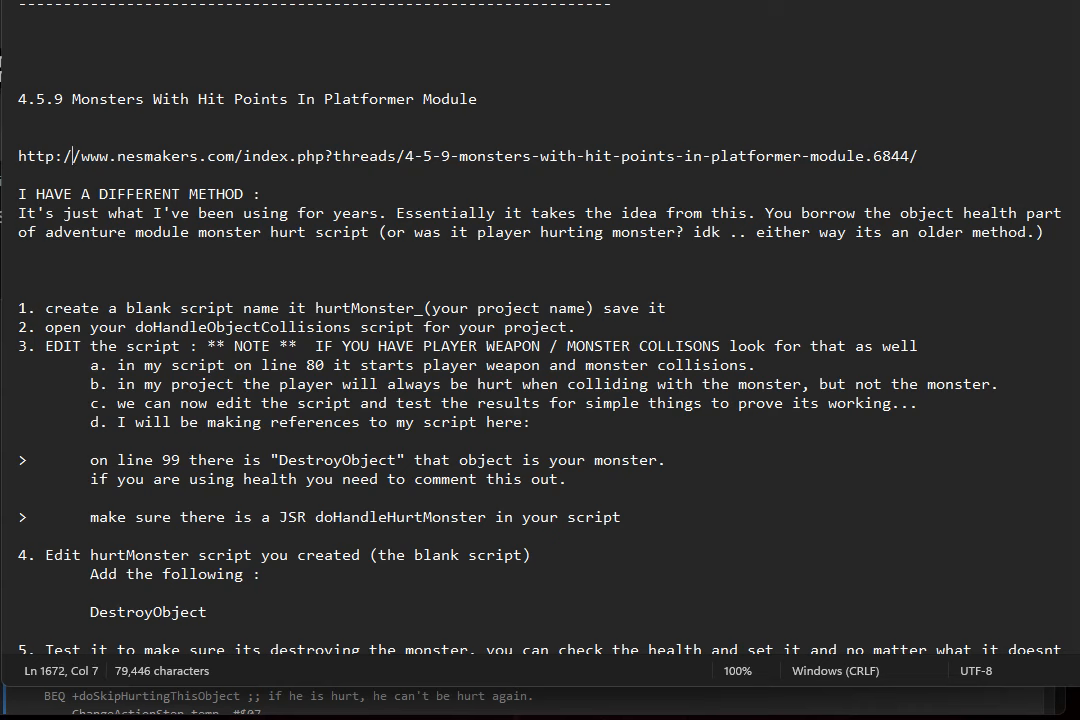
{"action": "left_click_drag", "start_coordinate": [72, 156], "coordinate": [656, 156]}
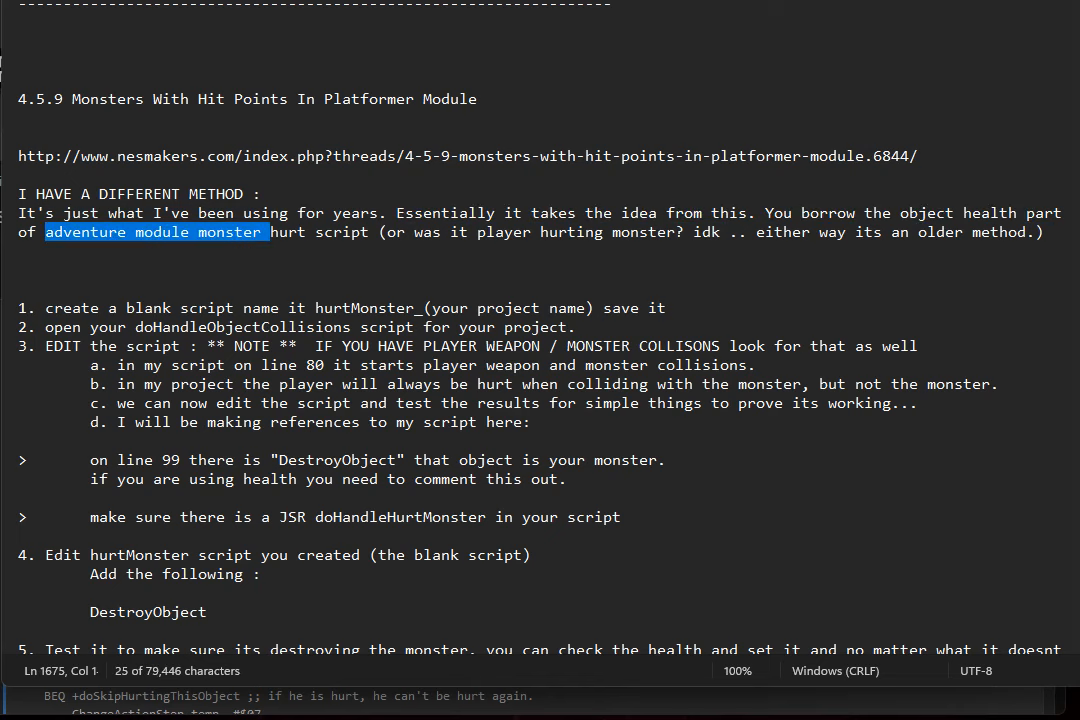
{"action": "left_click_drag", "start_coordinate": [268, 232], "coordinate": [408, 232]}
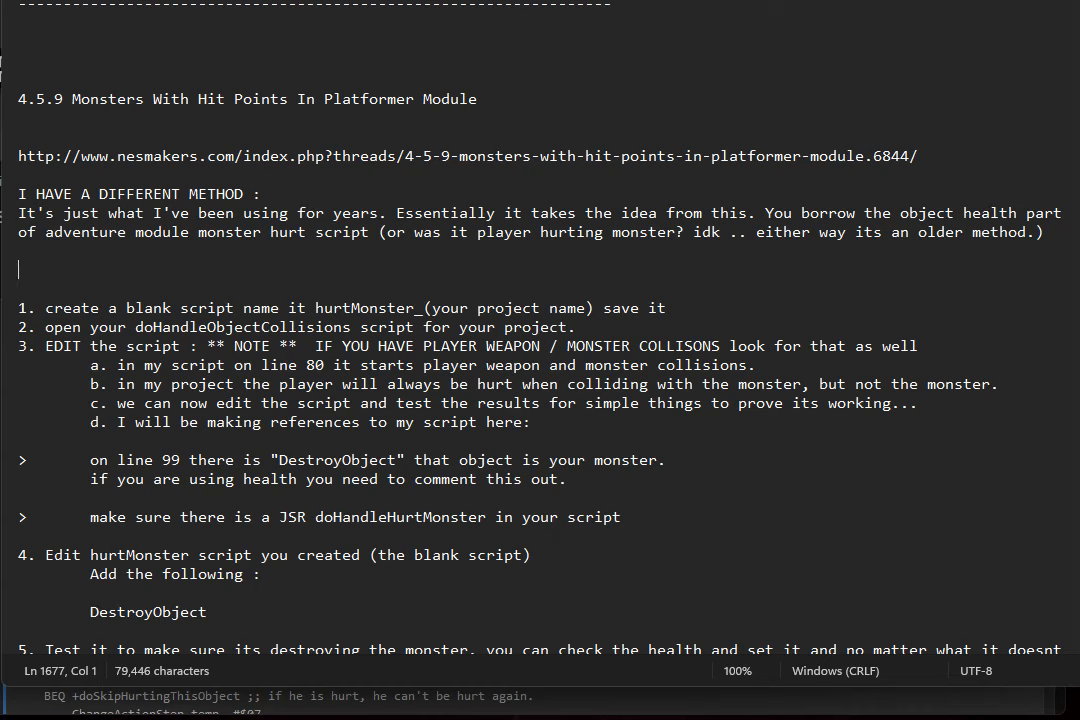
{"action": "key", "text": "Down"}
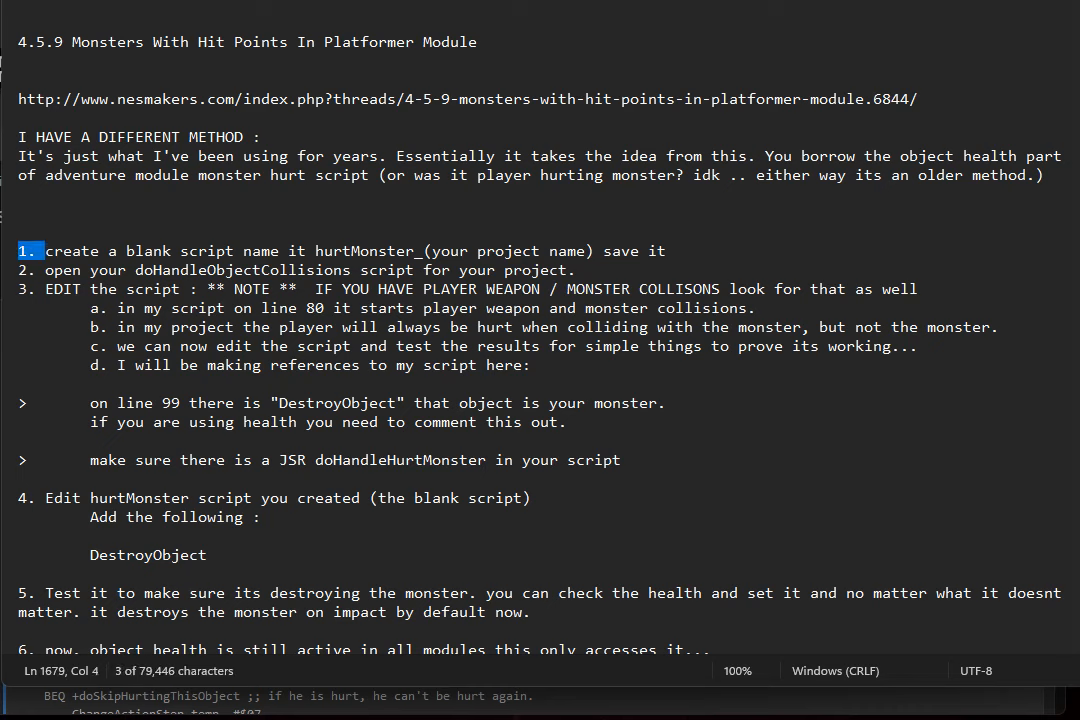
{"action": "left_click_drag", "start_coordinate": [44, 250], "coordinate": [242, 250]}
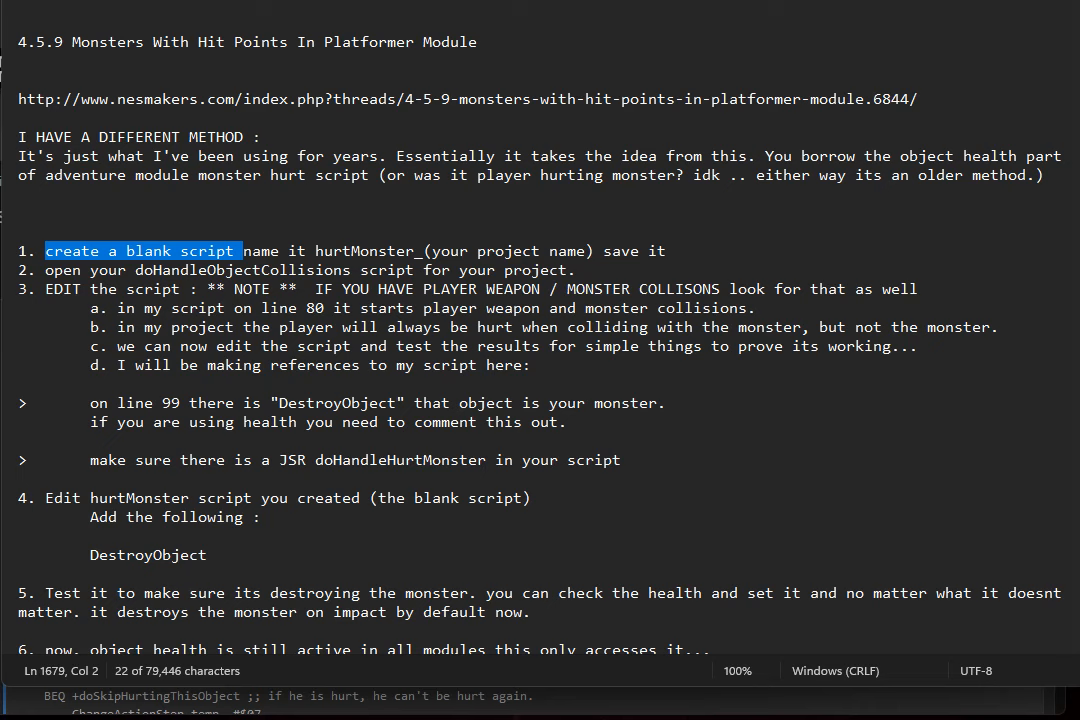
{"action": "double_click", "coordinate": [336, 402]}
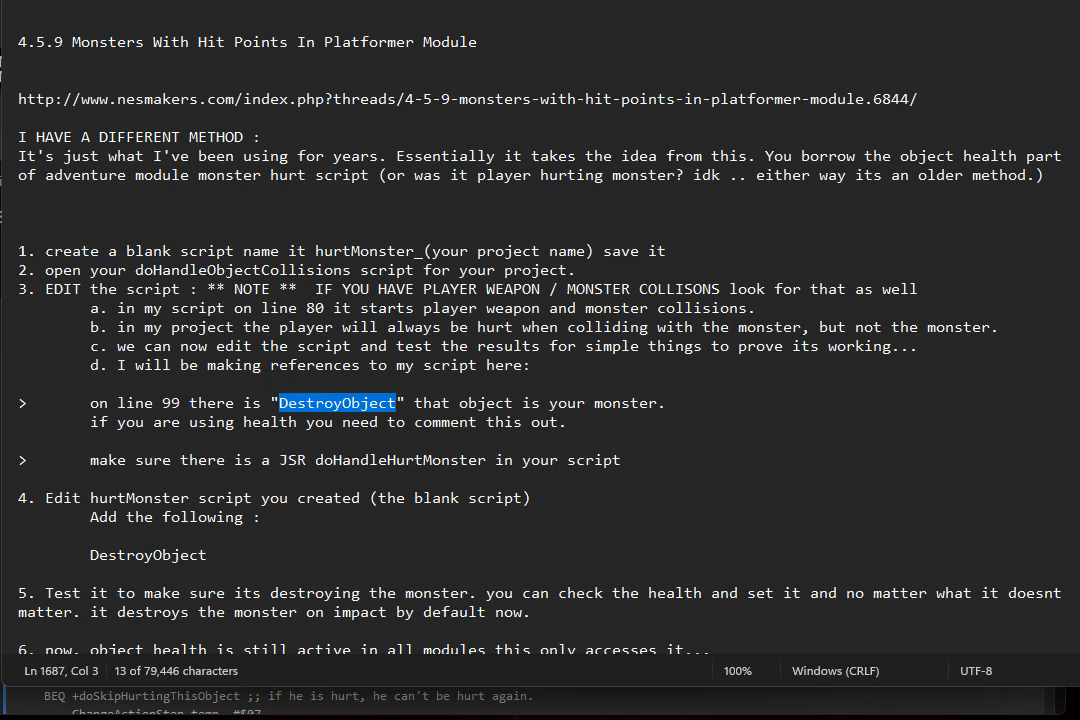
{"action": "double_click", "coordinate": [138, 250]}
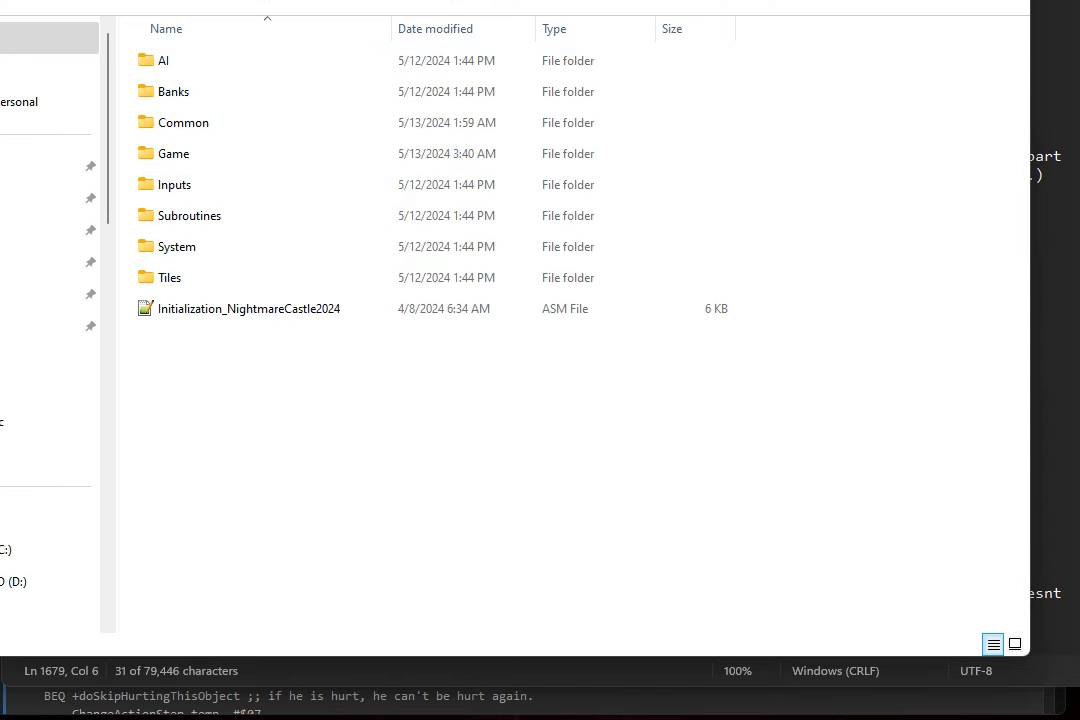
Enter the script folder and select the hurtMonster_NightmareCastle2024 ASM file
{"action": "left_click", "coordinate": [184, 122]}
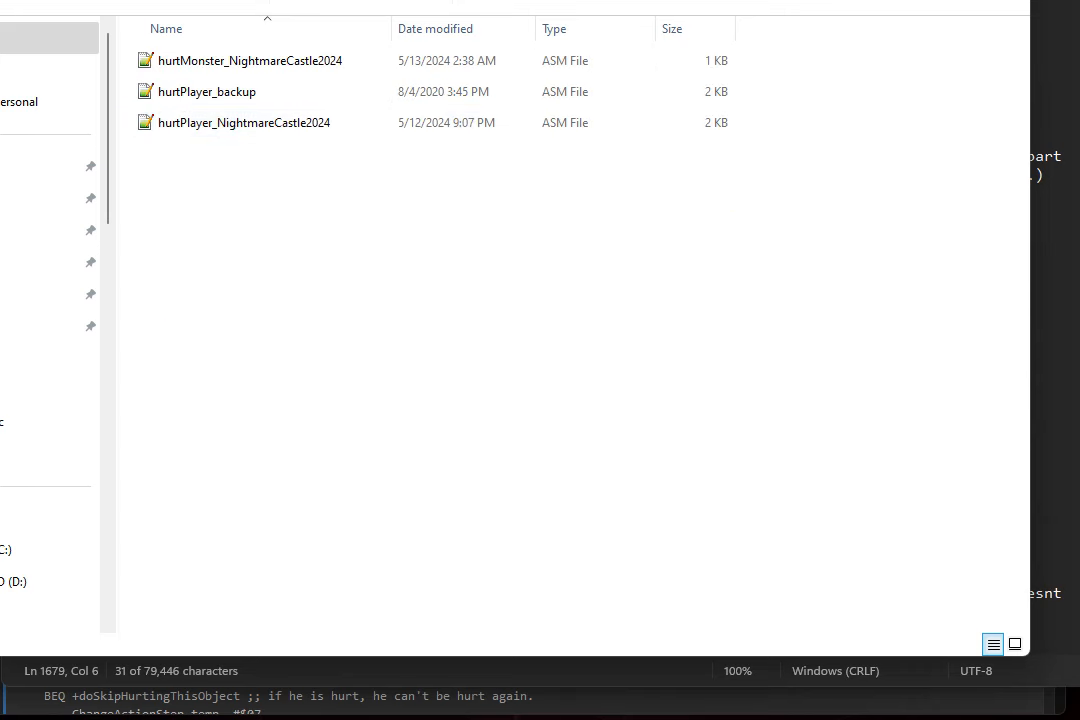
{"action": "left_click", "coordinate": [250, 60]}
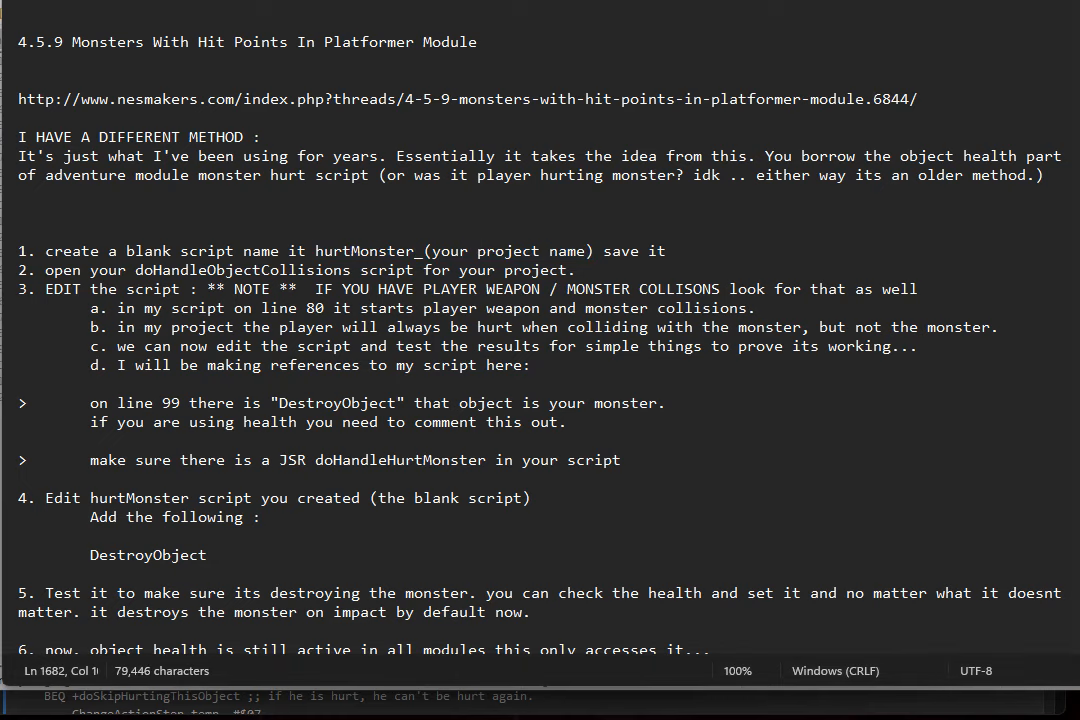
{"action": "left_click_drag", "start_coordinate": [344, 252], "coordinate": [604, 252]}
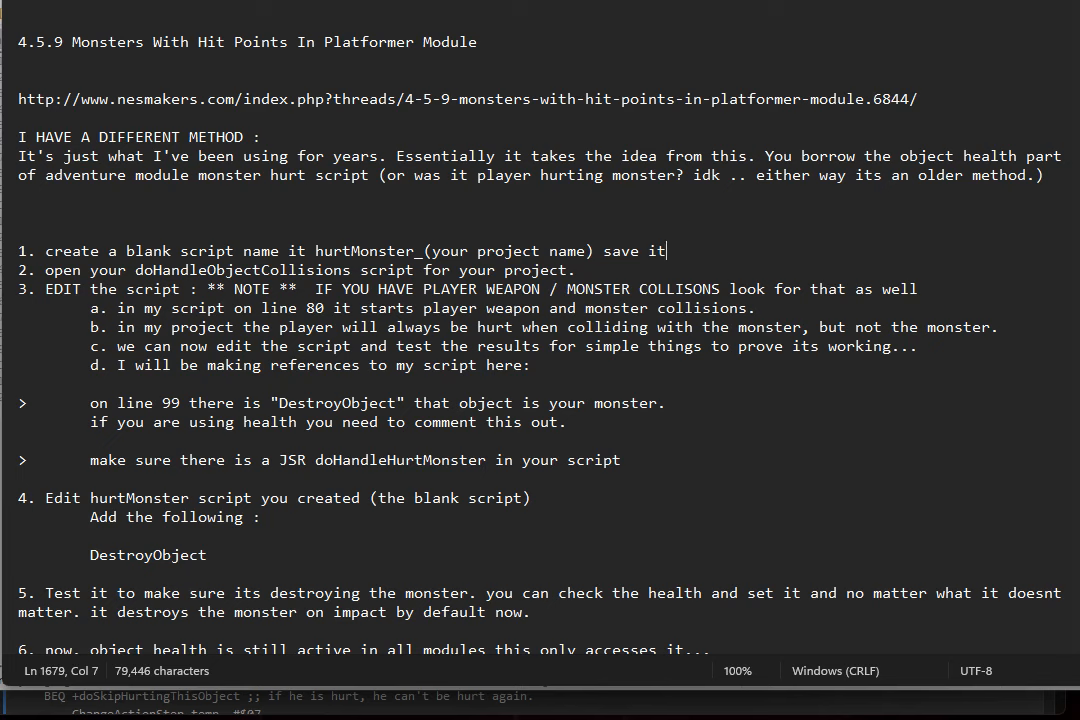
{"action": "double_click", "coordinate": [180, 270]}
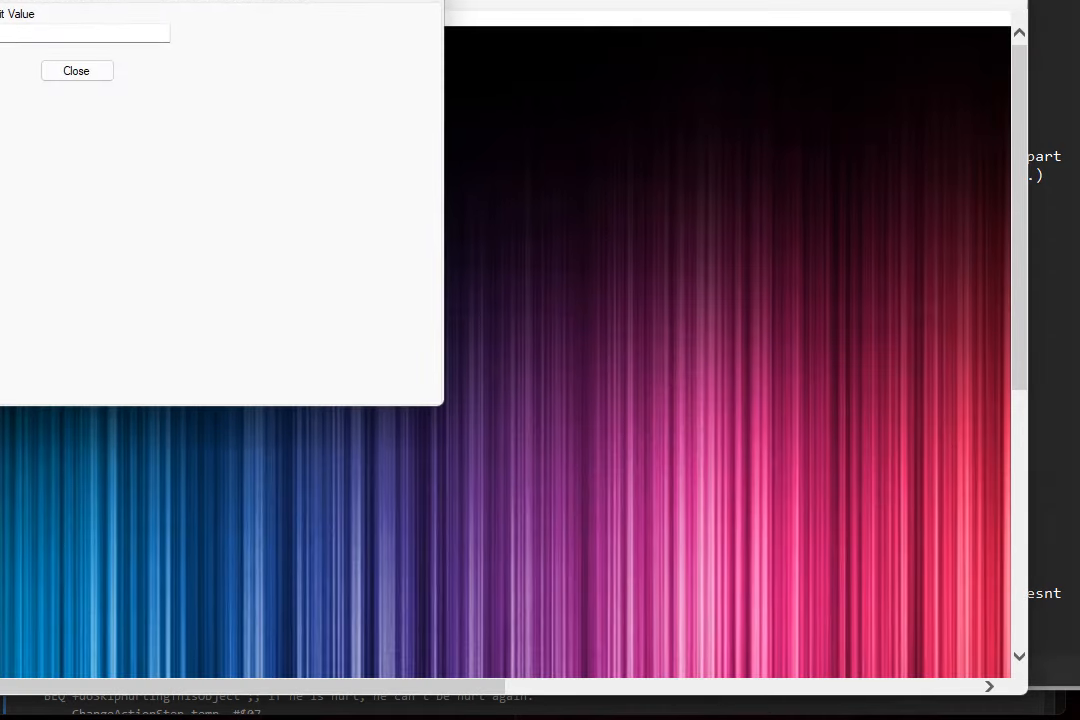
Close the value dialog and scroll through the Script Settings list in Project Settings
{"action": "left_click", "coordinate": [76, 70]}
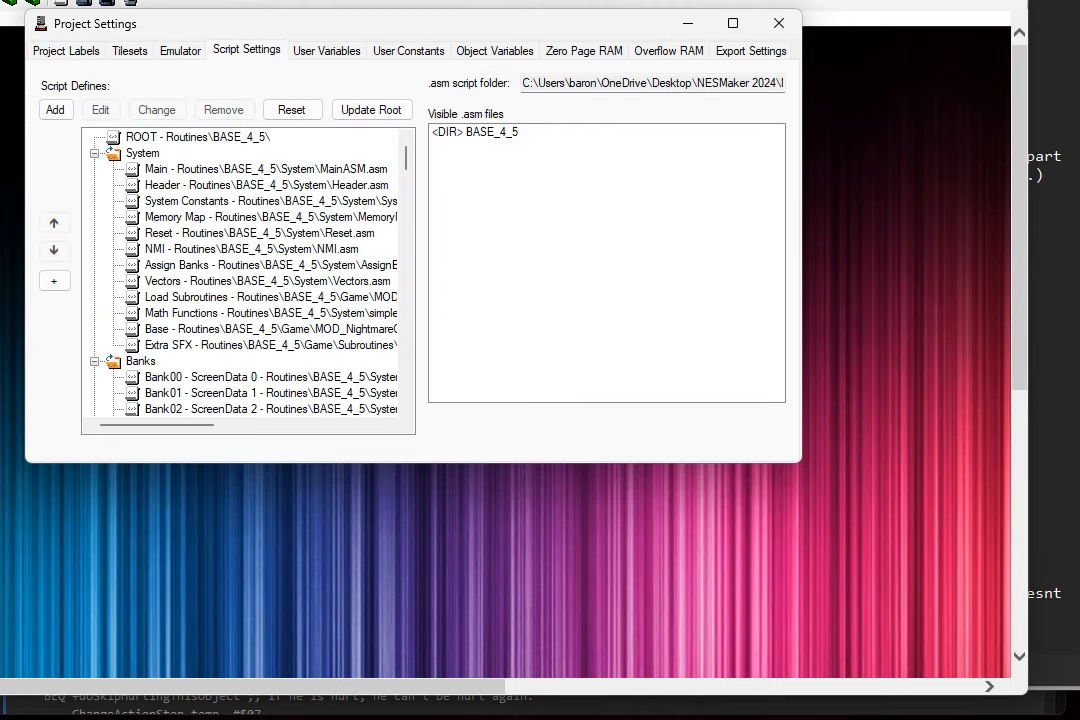
{"action": "scroll", "scroll_direction": "down", "scroll_amount": 3}
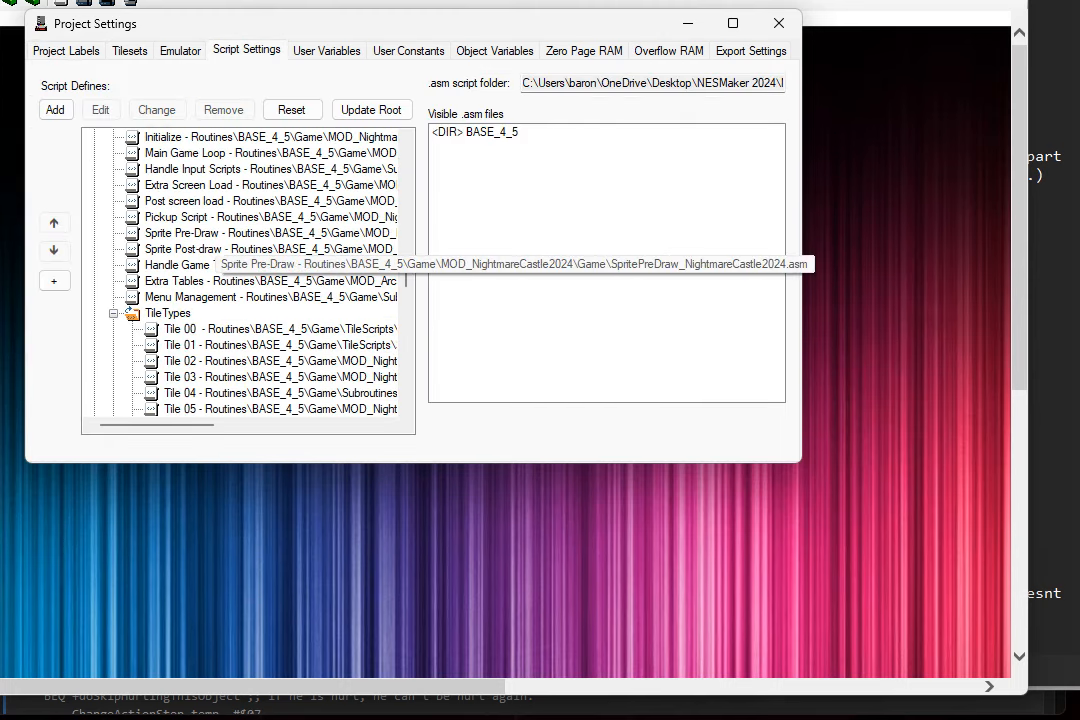
{"action": "scroll", "scroll_direction": "down", "scroll_amount": 3}
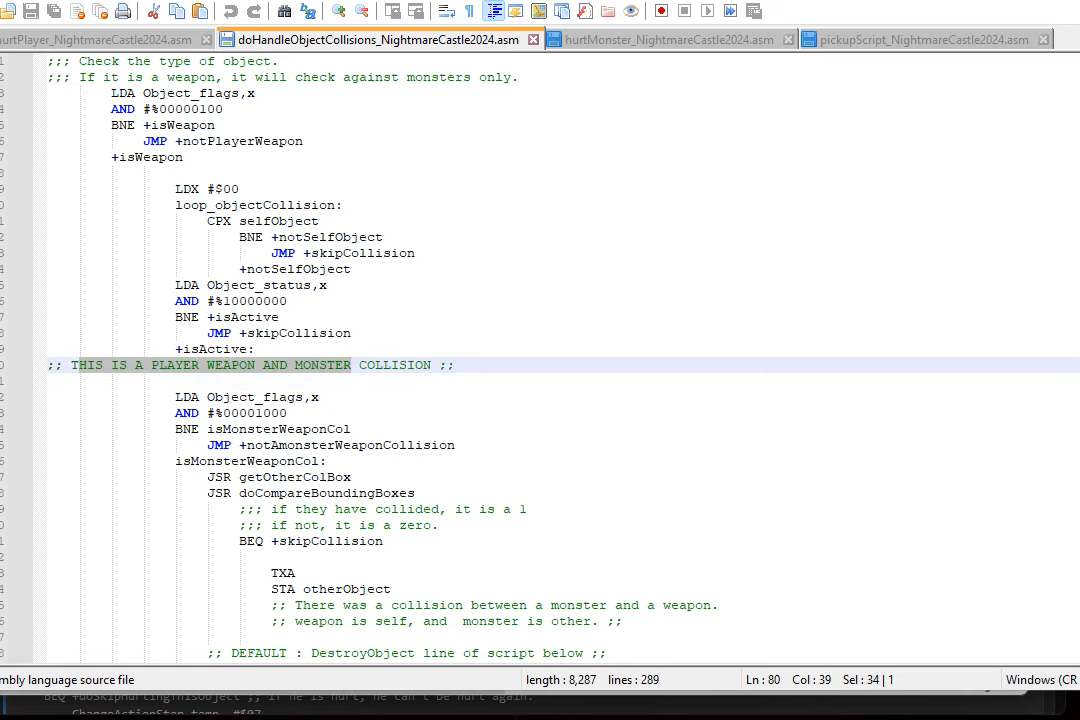
Scroll doHandleObjectCollisions_NightmareCastle2024.asm to the player weapon and monster collision comment
{"action": "scroll", "scroll_direction": "down", "scroll_amount": 3}
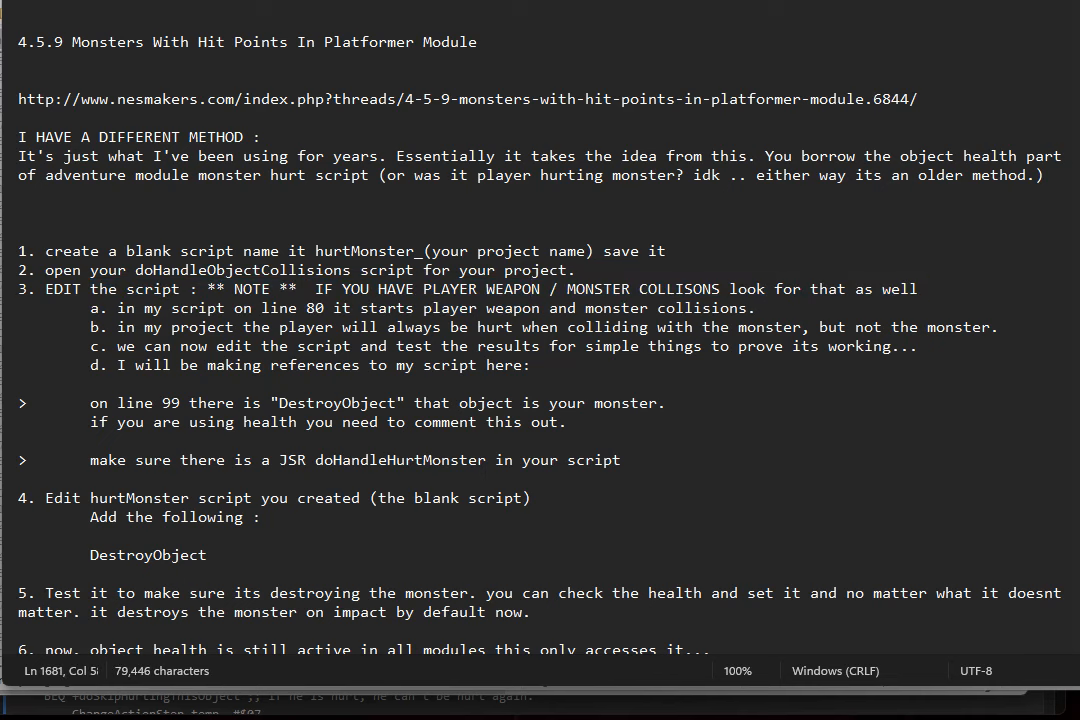
Highlight the numbered tutorial steps in Notepad about editing the collision script
{"action": "left_click_drag", "start_coordinate": [316, 288], "coordinate": [692, 288]}
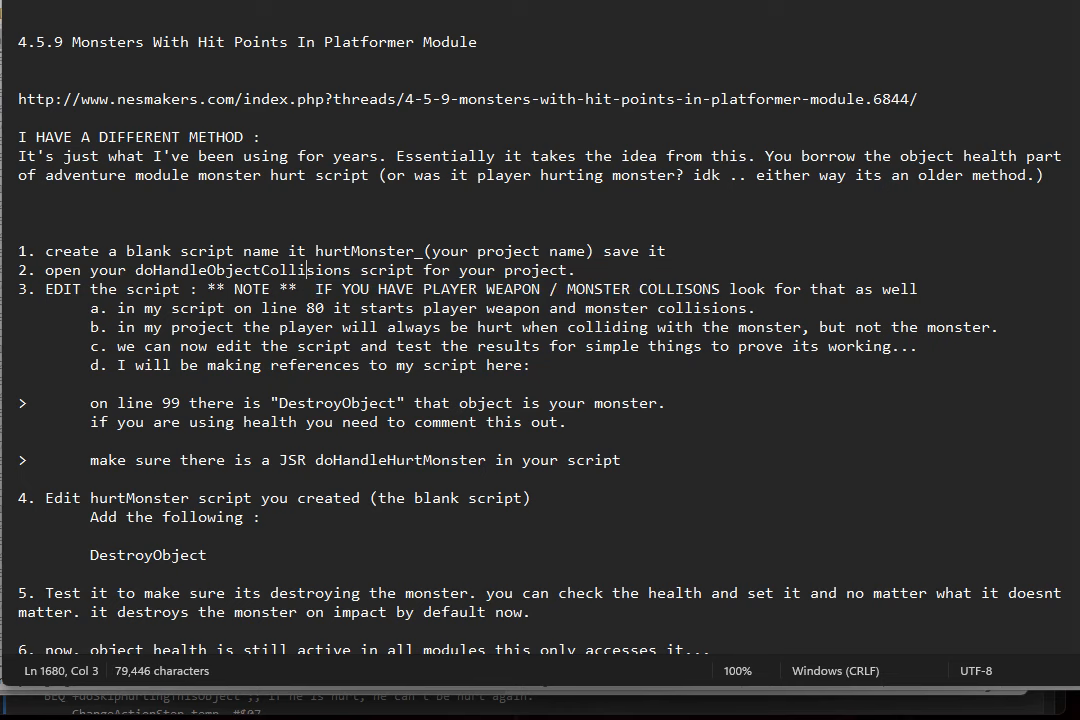
{"action": "left_click_drag", "start_coordinate": [112, 308], "coordinate": [324, 308]}
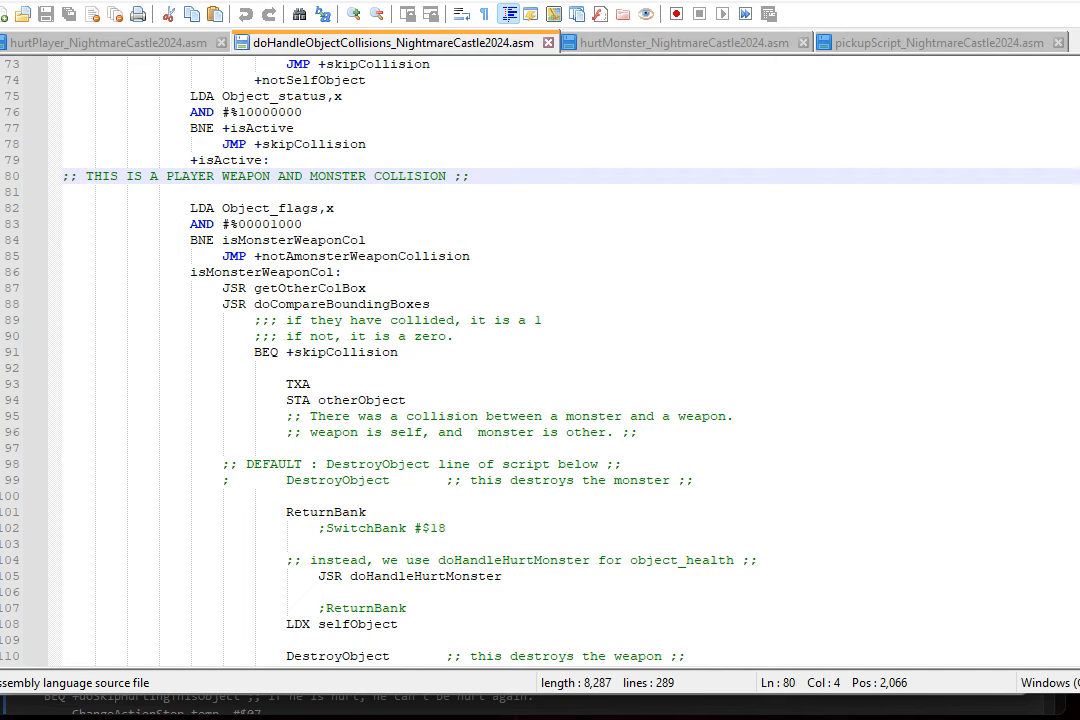
Restore DestroyObject and comment out JSR doHandleHurtMonster in the collision script, then save
{"action": "scroll", "scroll_direction": "down", "scroll_amount": 3}
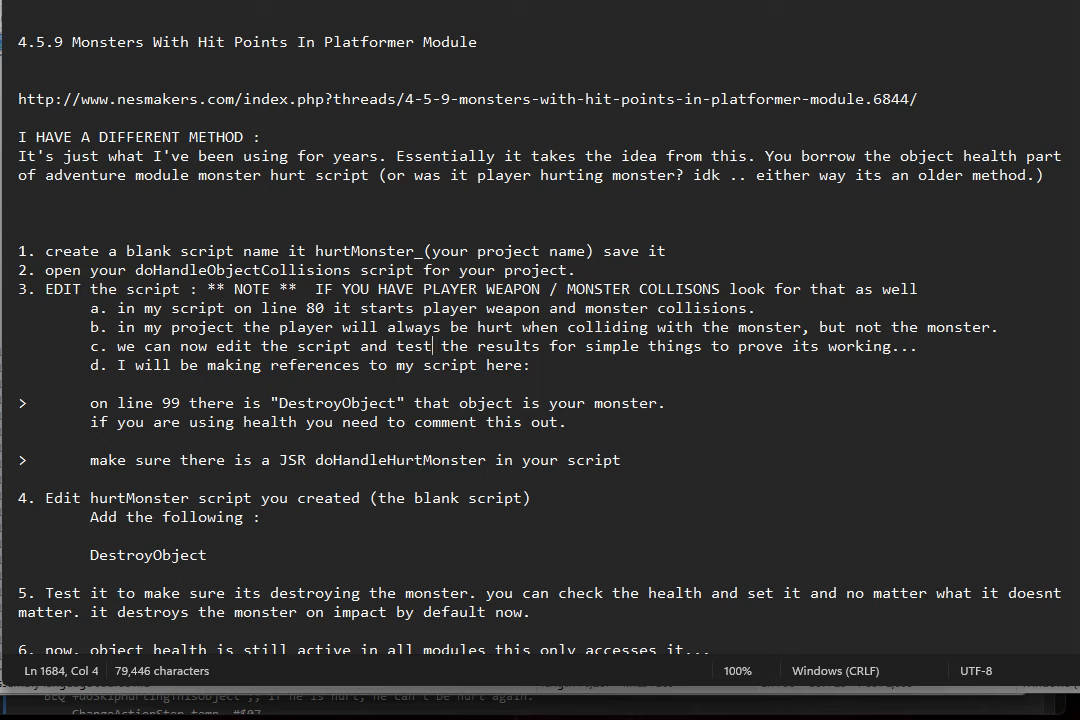
{"action": "left_click", "coordinate": [388, 42]}
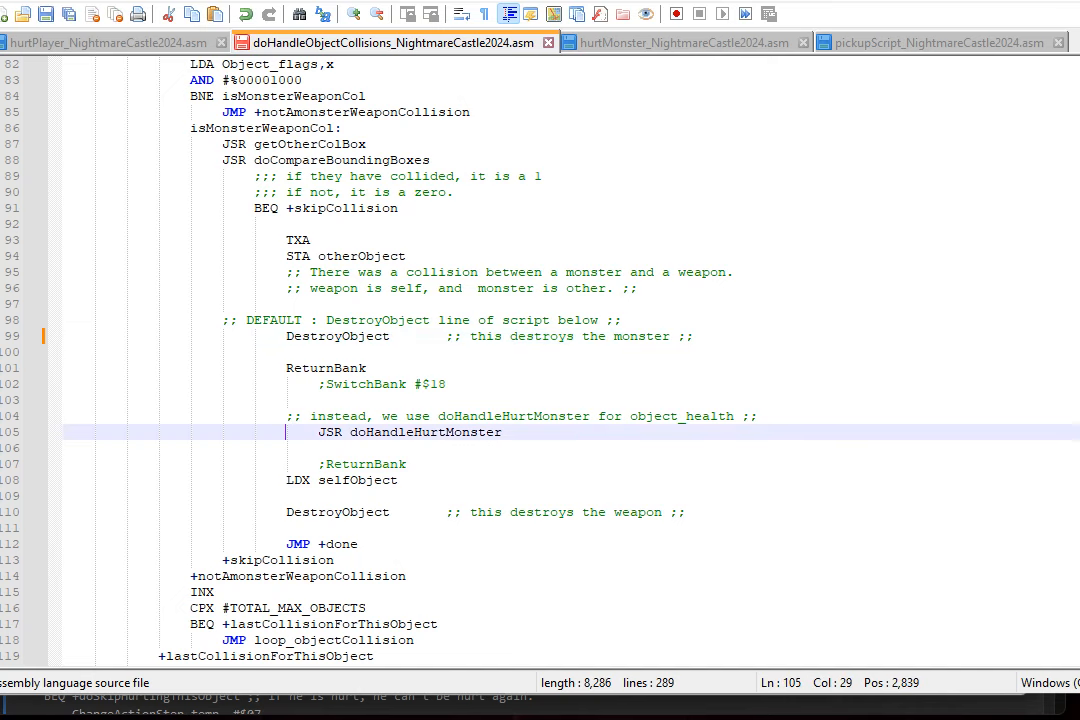
{"action": "type", "text": ";"}
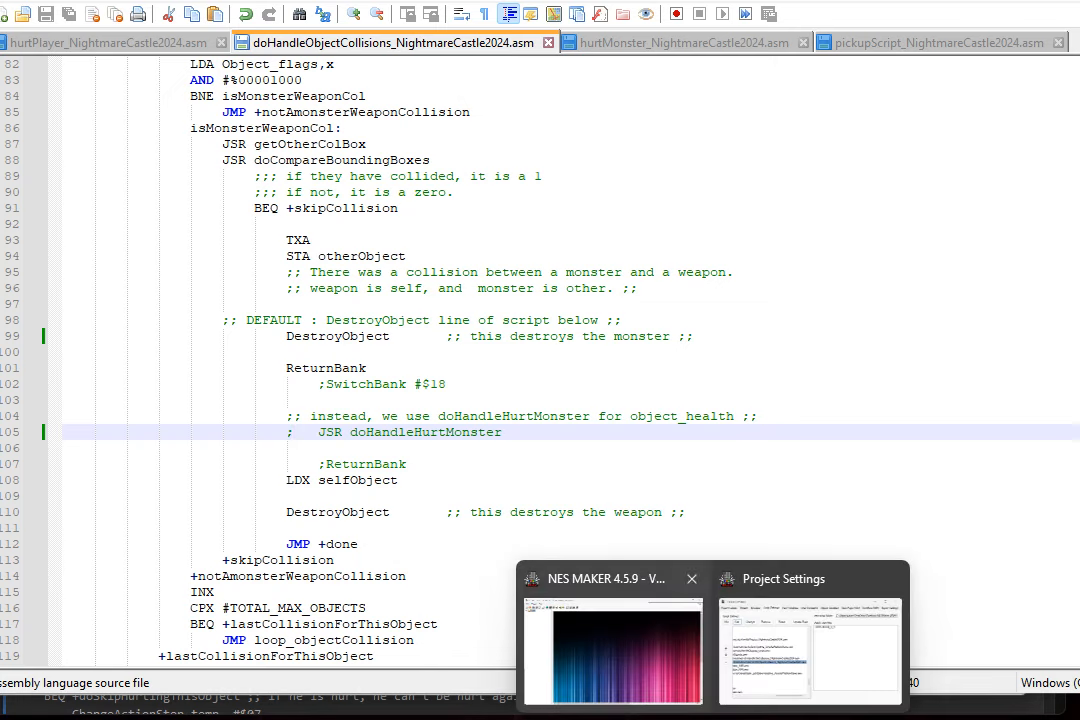
Select the doHandleObjectCollisions definition in NESMaker's Script Settings
{"action": "left_click", "coordinate": [810, 578]}
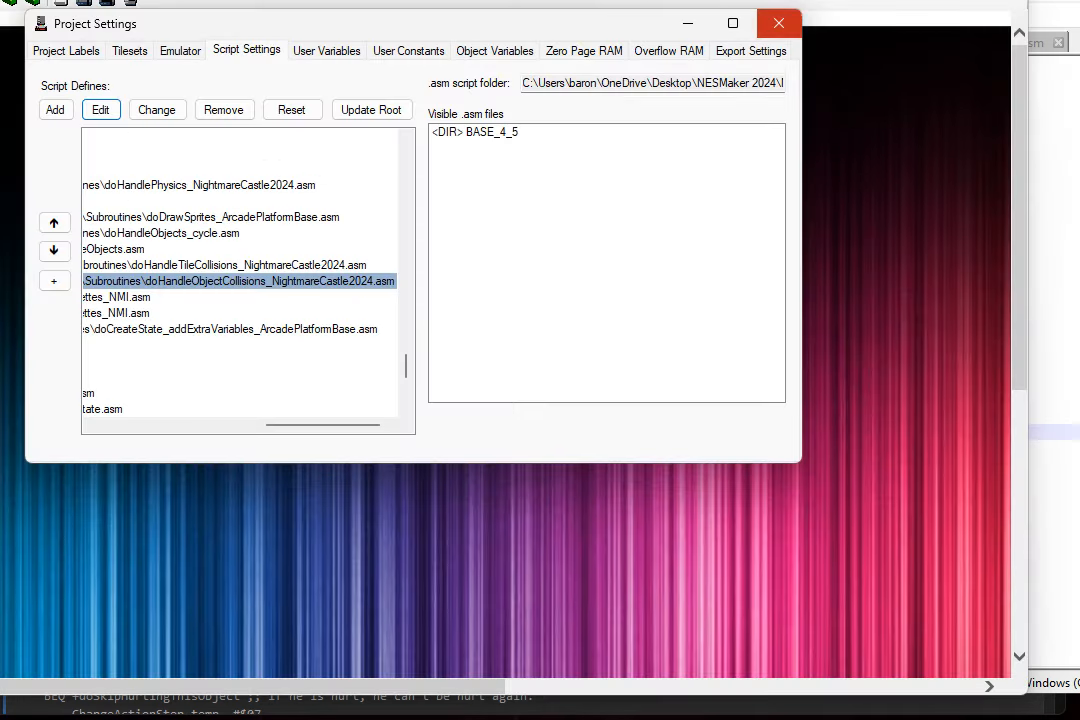
{"action": "left_click", "coordinate": [780, 24]}
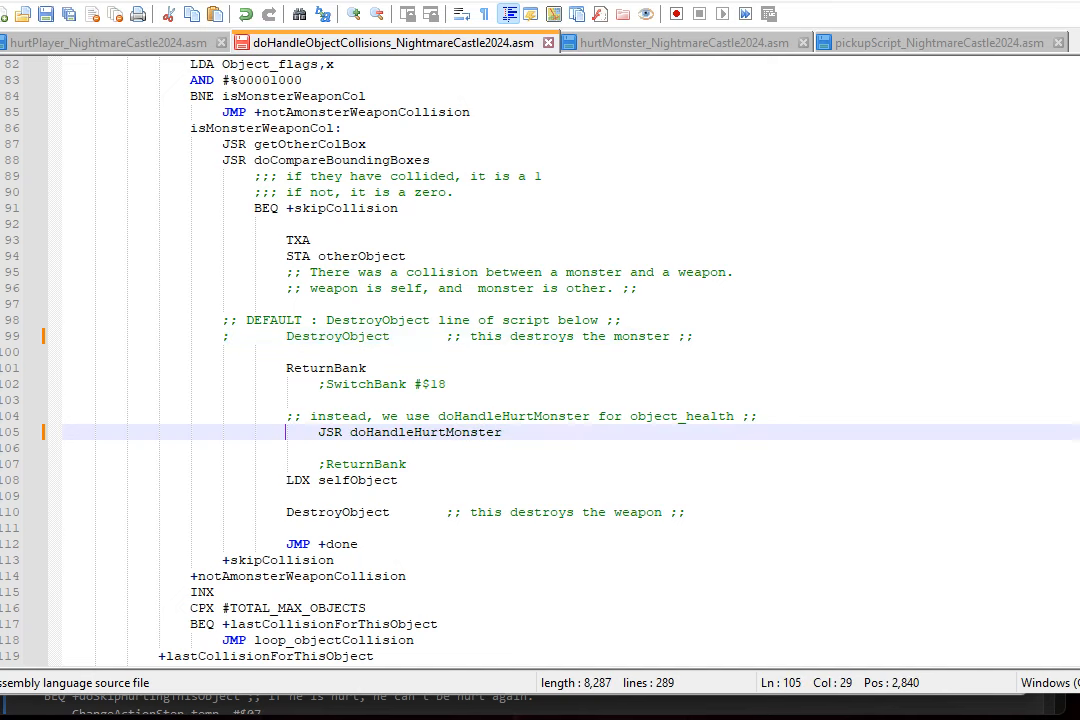
Comment out DestroyObject so doHandleHurtMonster is called, save, and return to NESMaker's project settings
{"action": "left_click_drag", "start_coordinate": [320, 432], "coordinate": [504, 432]}
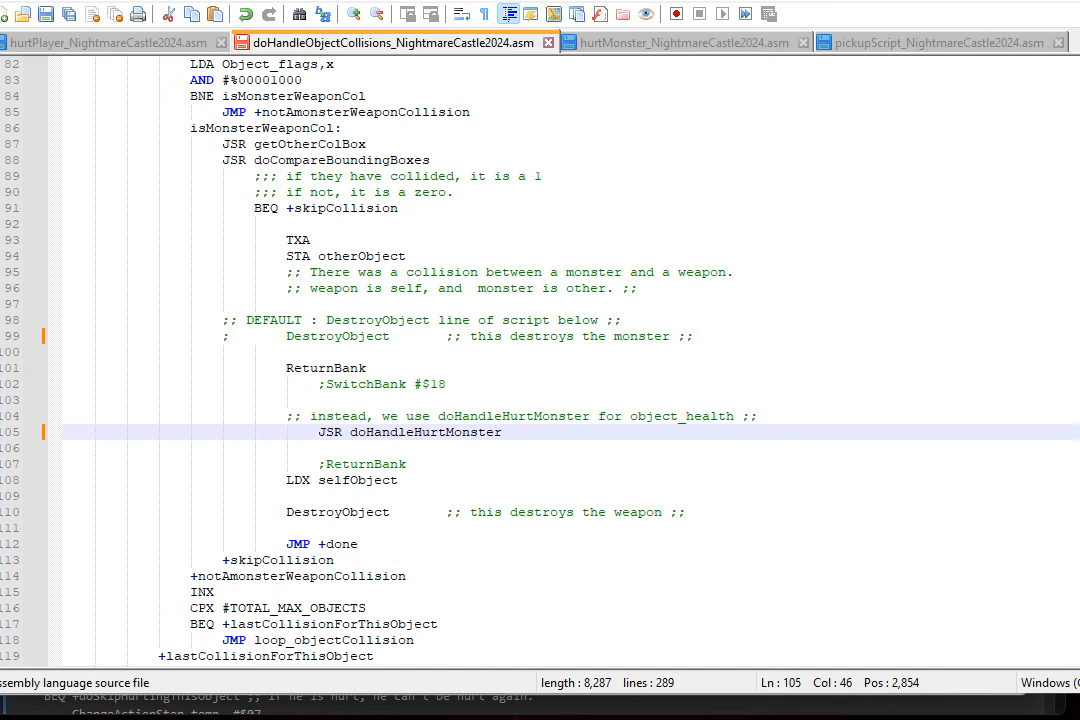
{"action": "type", "text": ";"}
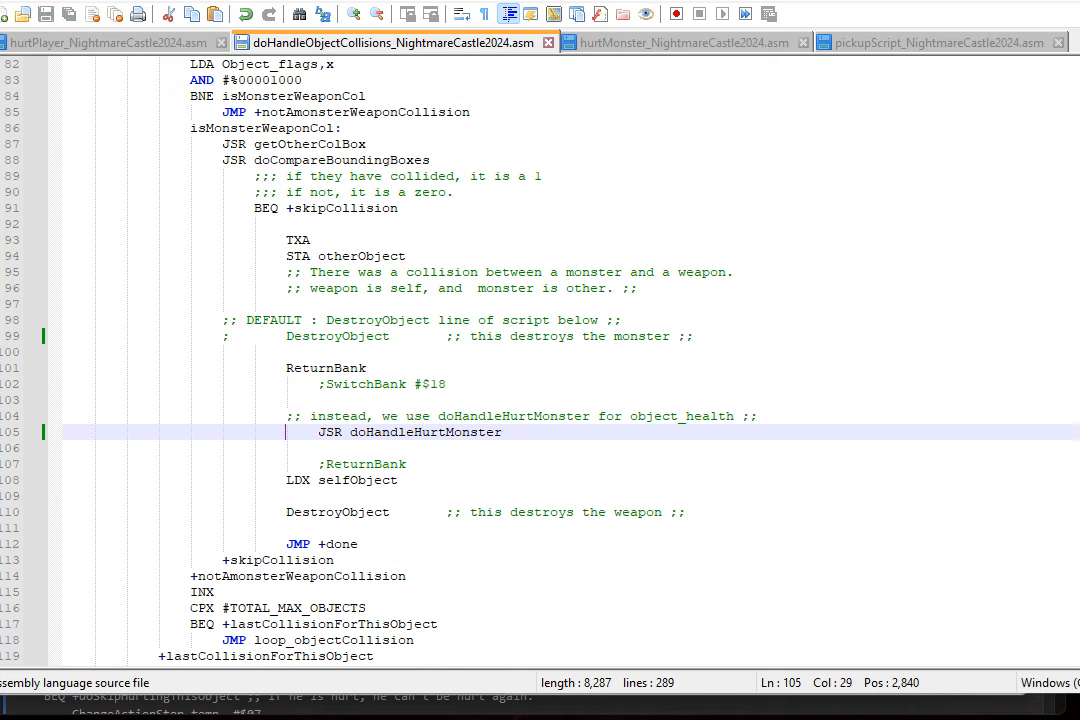
{"action": "left_click", "coordinate": [684, 42]}
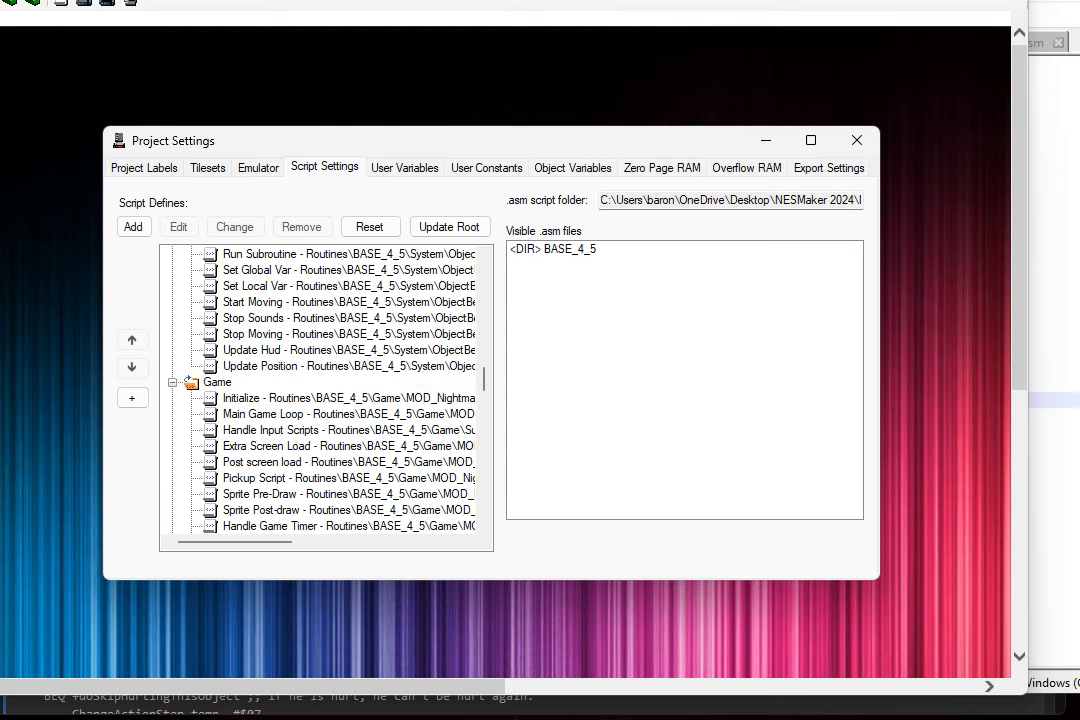
Scroll the Script Settings tree toward the hurtMonster script entry
{"action": "scroll", "scroll_direction": "down", "scroll_amount": 3}
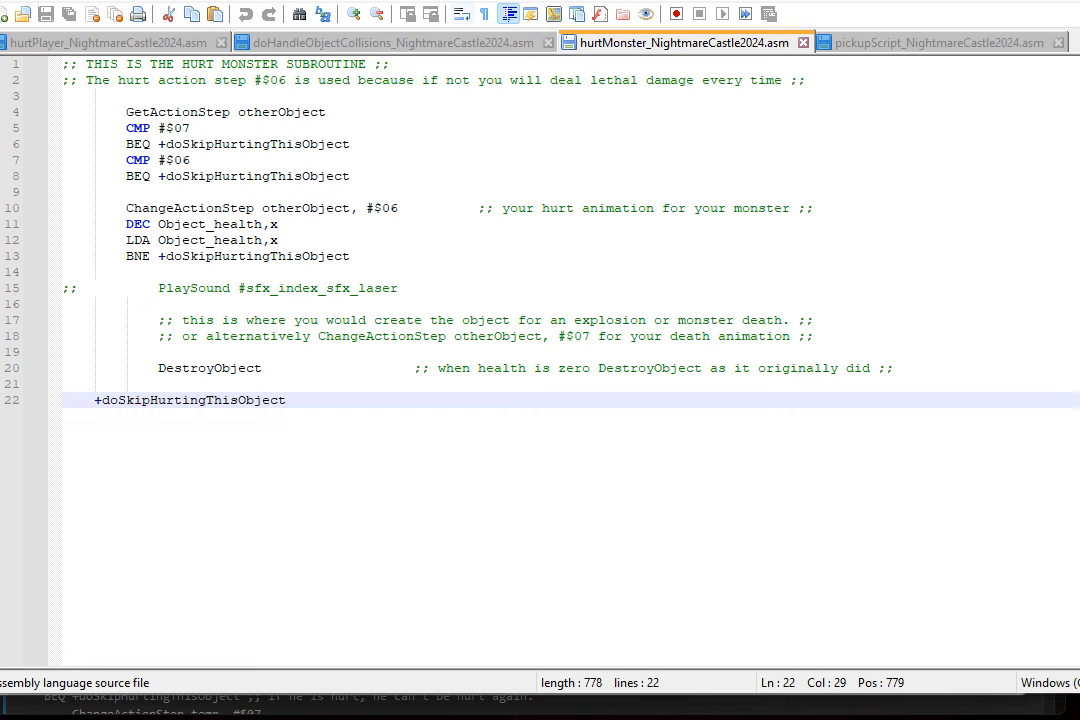
Revisit the tutorial notes and highlight the hurtMonster script definition line
{"action": "left_click", "coordinate": [380, 42]}
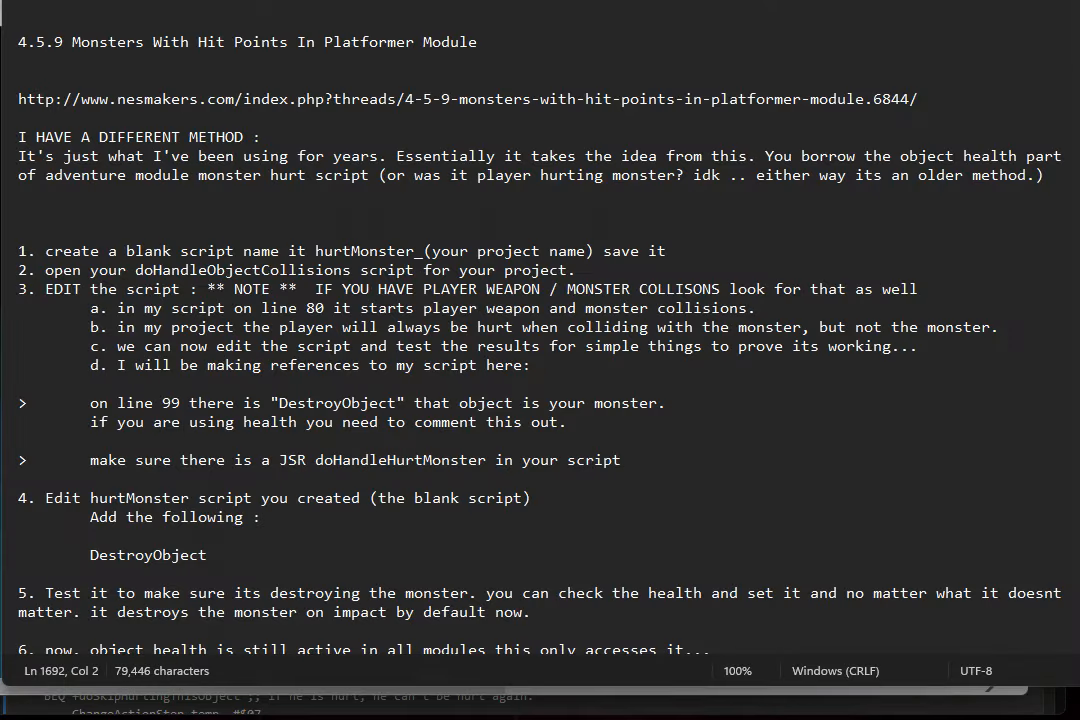
{"action": "left_click_drag", "start_coordinate": [62, 498], "coordinate": [270, 498]}
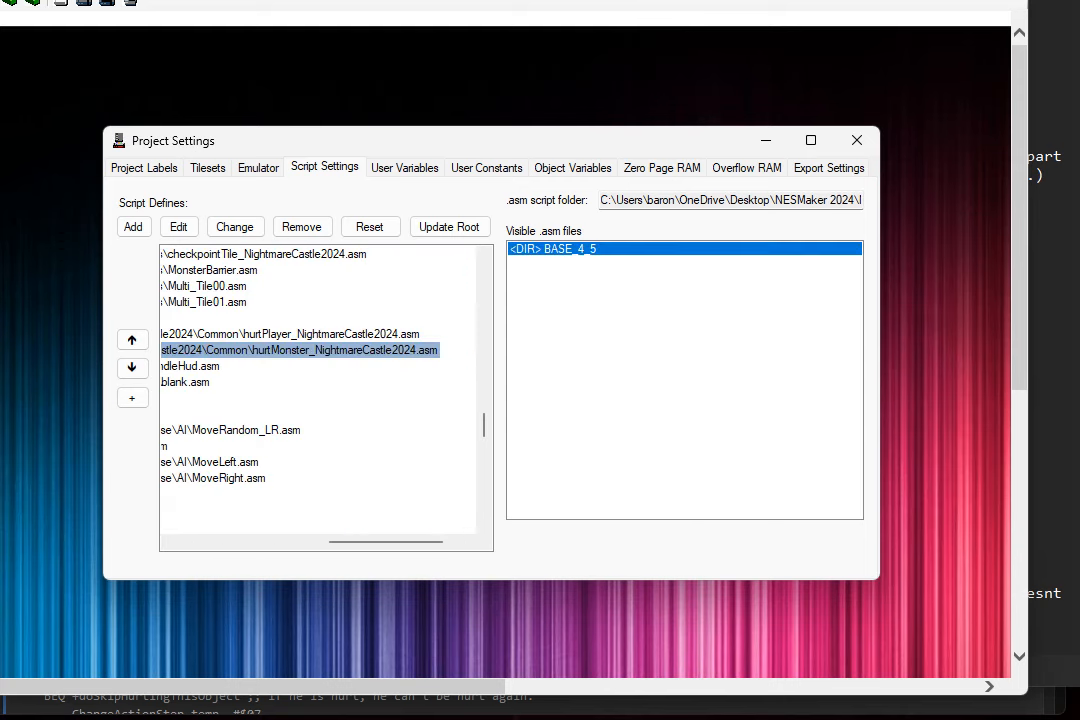
Locate the hurtMonster asm file under the BASE_4_5 folder in the script definitions list
{"action": "double_click", "coordinate": [552, 248]}
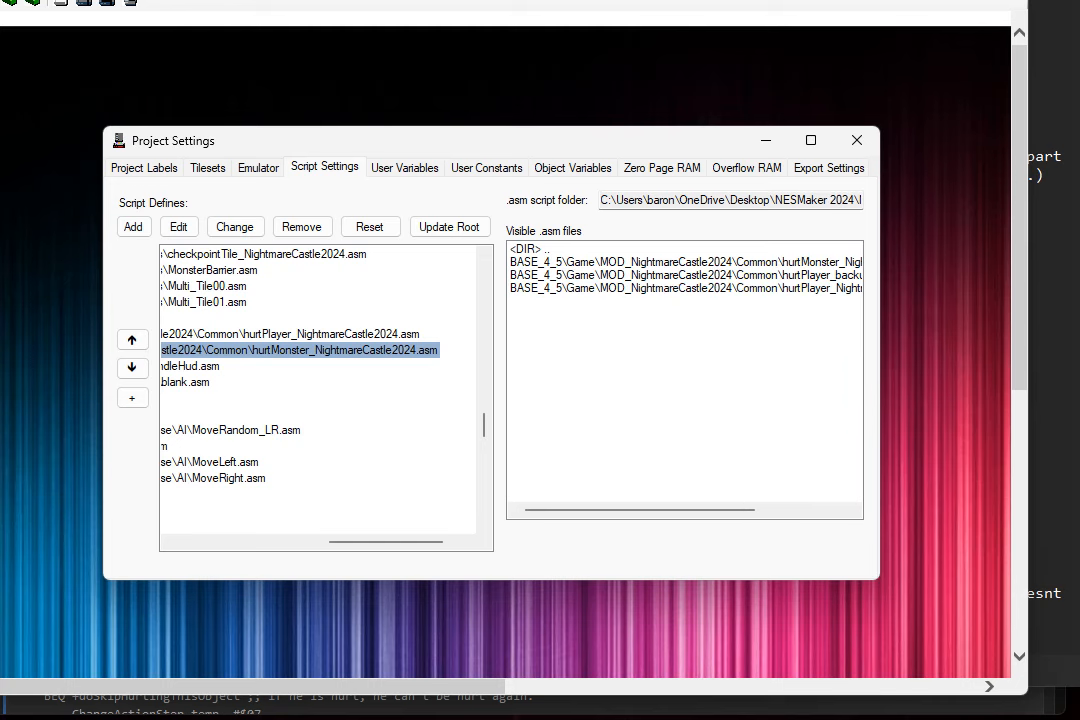
{"action": "left_click", "coordinate": [684, 260]}
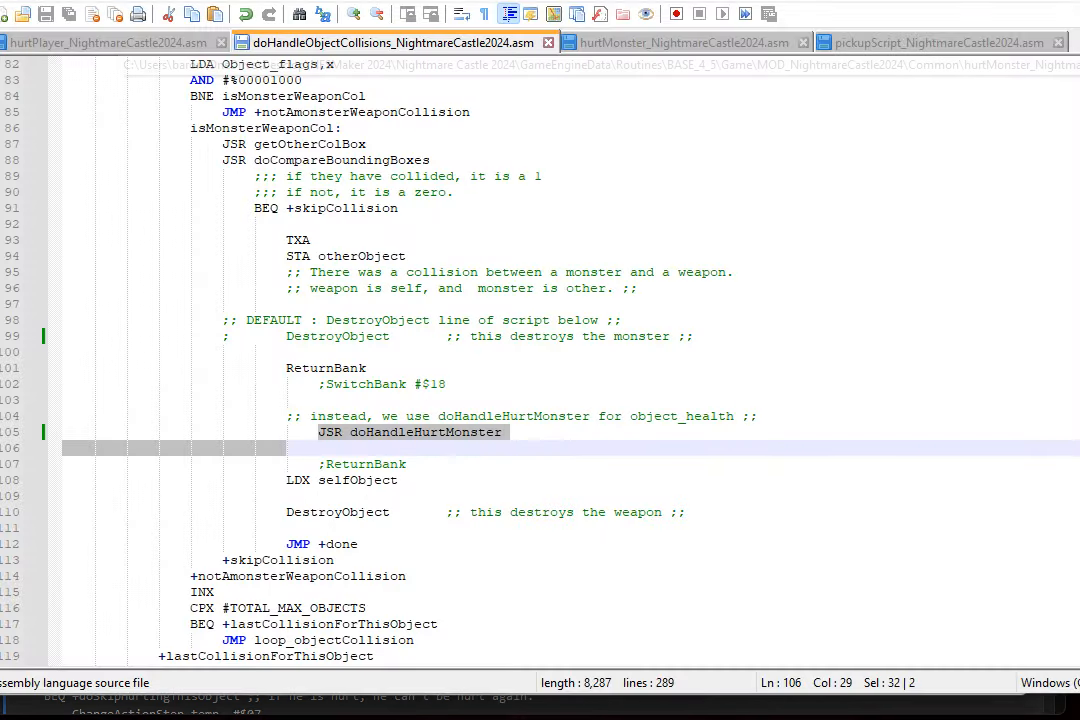
Comment out the action-step checks and health decrement in hurtMonster, leaving only DestroyObject, and save
{"action": "left_click", "coordinate": [684, 42]}
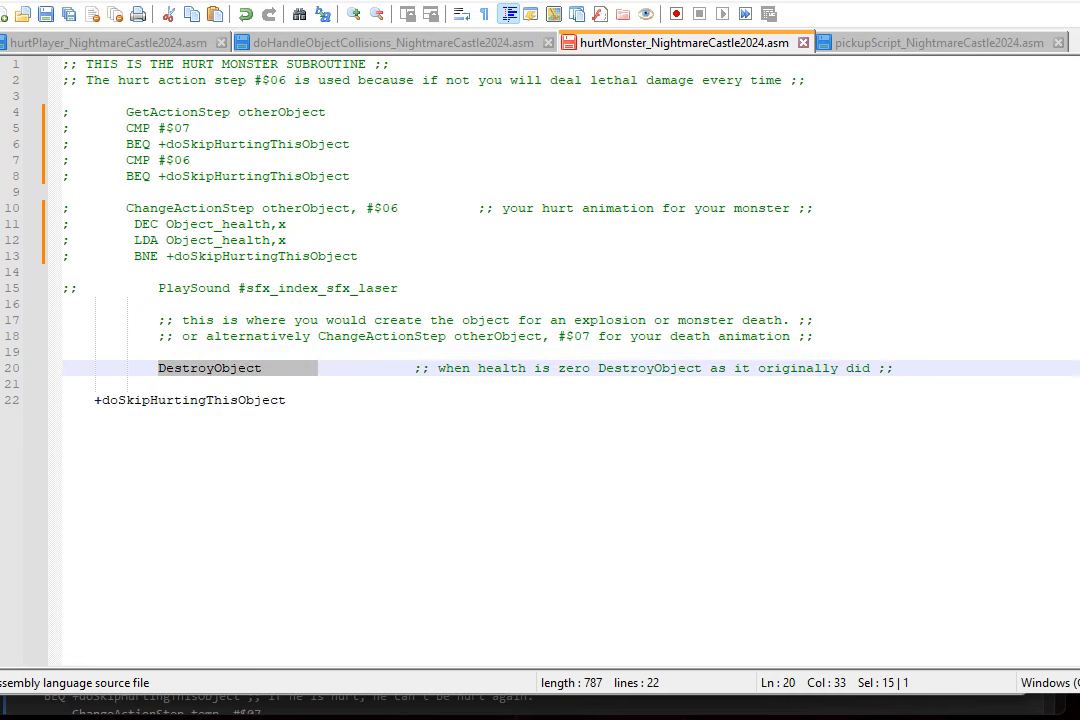
{"action": "left_click", "coordinate": [44, 12]}
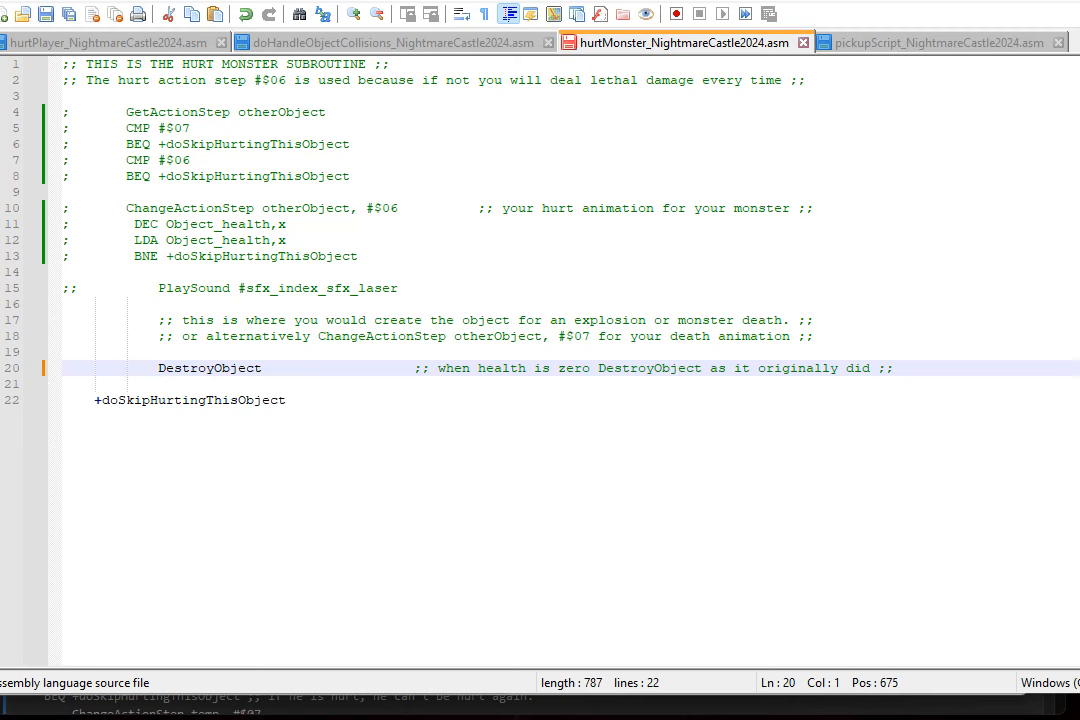
Remove the ';' from the GetActionStep, CMP and BEQ lines so the action-step checks run again
{"action": "left_click", "coordinate": [70, 112]}
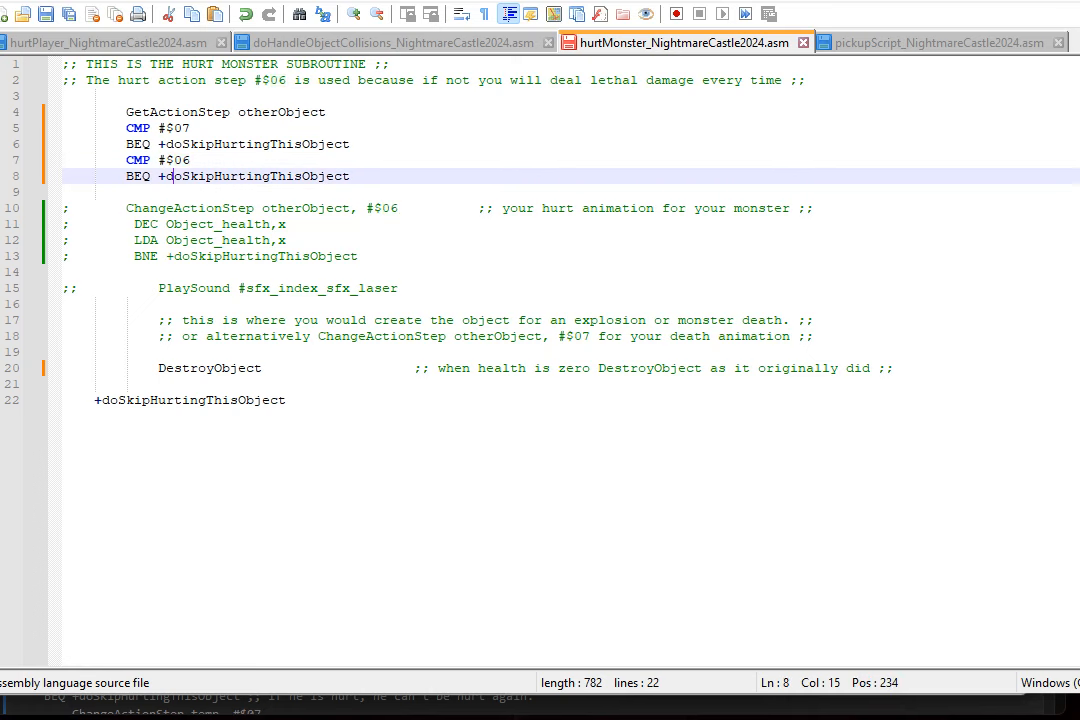
{"action": "double_click", "coordinate": [252, 176]}
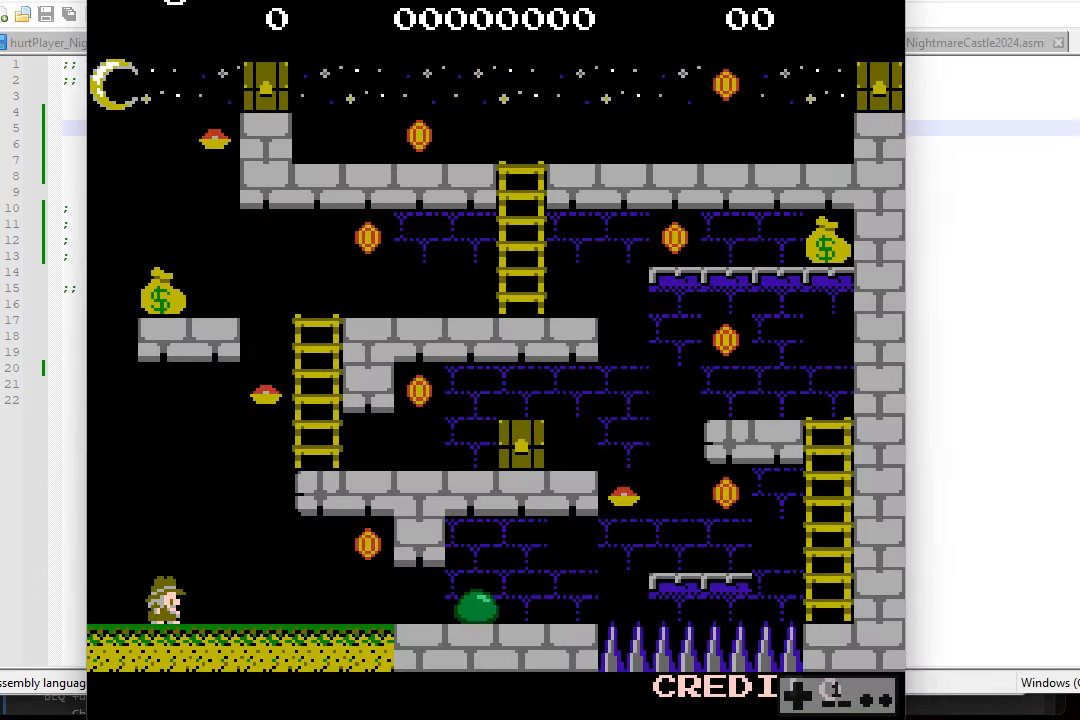
Return to the hurtMonster script after play-testing the castle level with the slime
{"action": "left_click", "coordinate": [684, 42]}
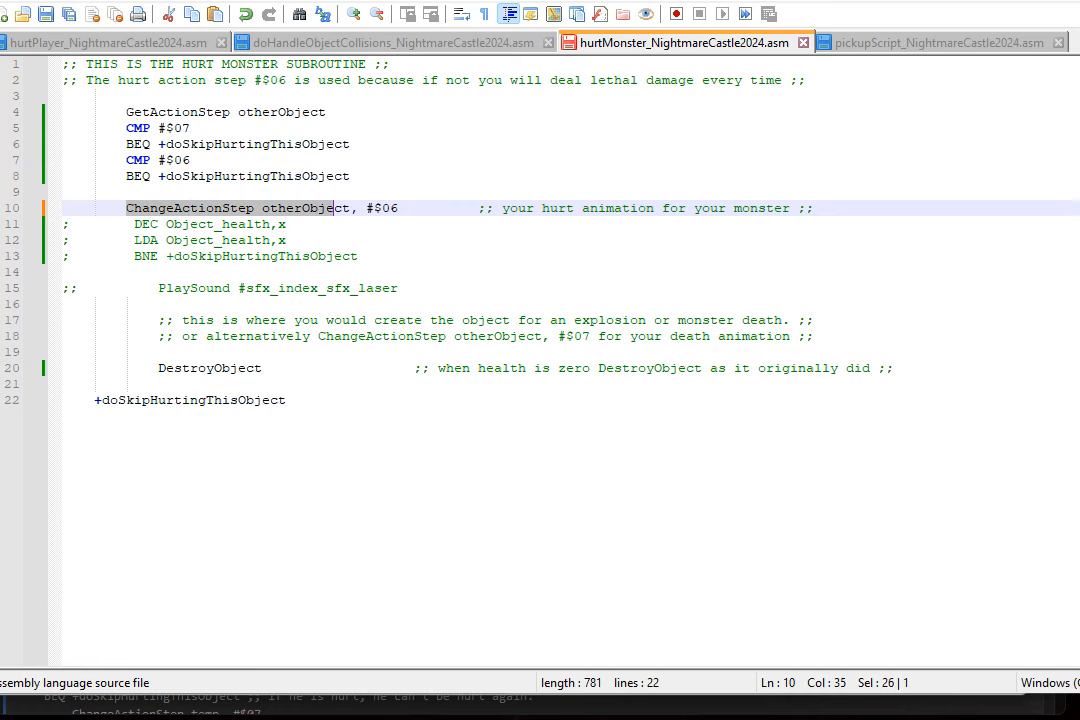
{"action": "left_click", "coordinate": [268, 208]}
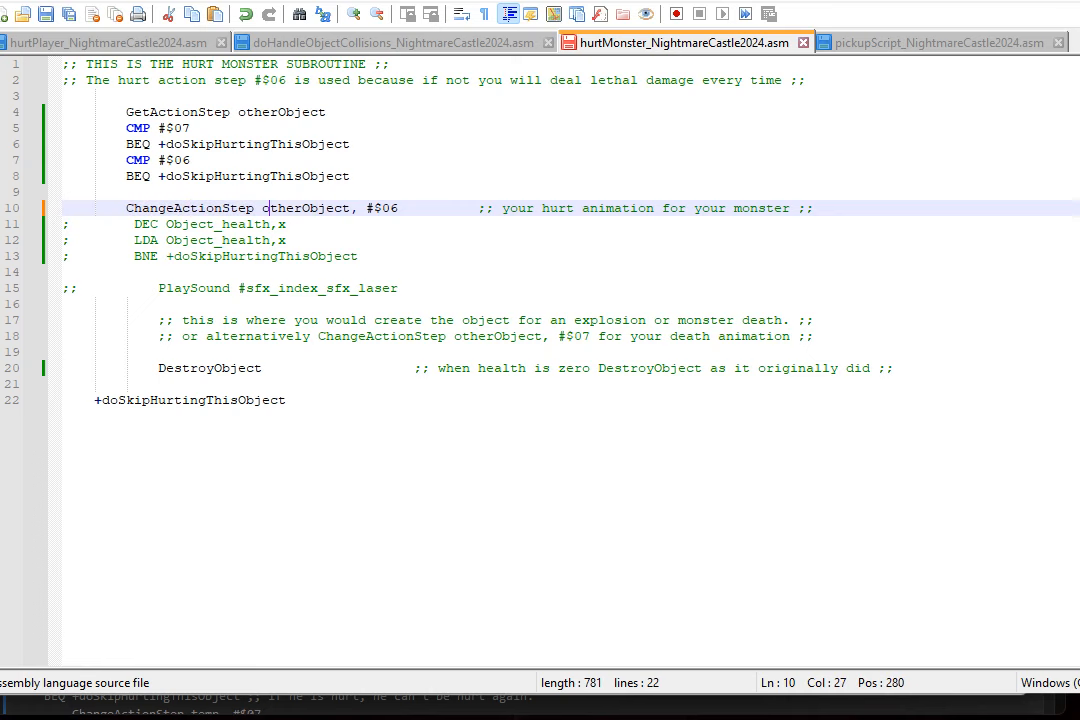
{"action": "double_click", "coordinate": [306, 206]}
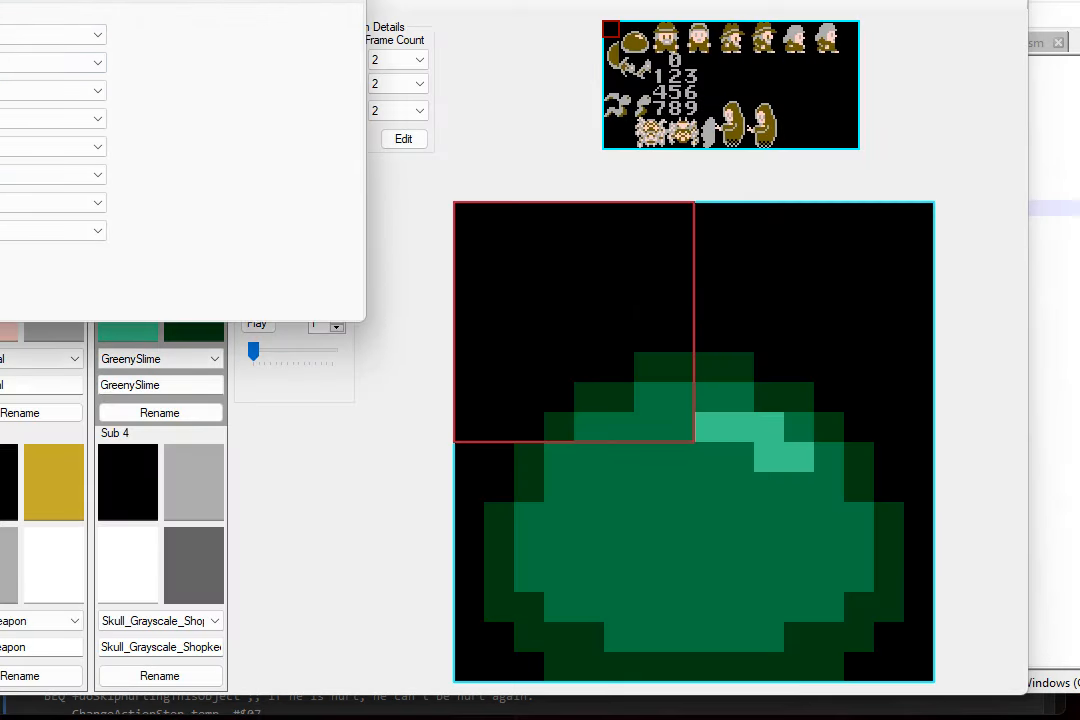
Review Slimey's Stun animation and action steps 0, 1 and 5 in Manage Animations
{"action": "left_click", "coordinate": [404, 140]}
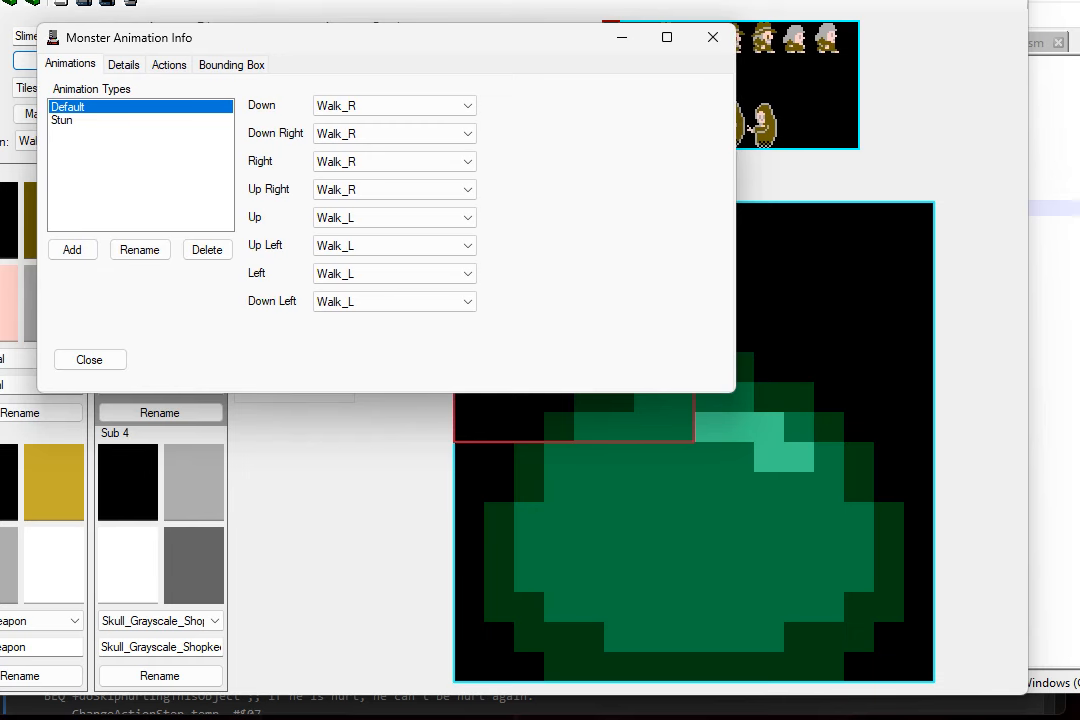
{"action": "left_click", "coordinate": [168, 64]}
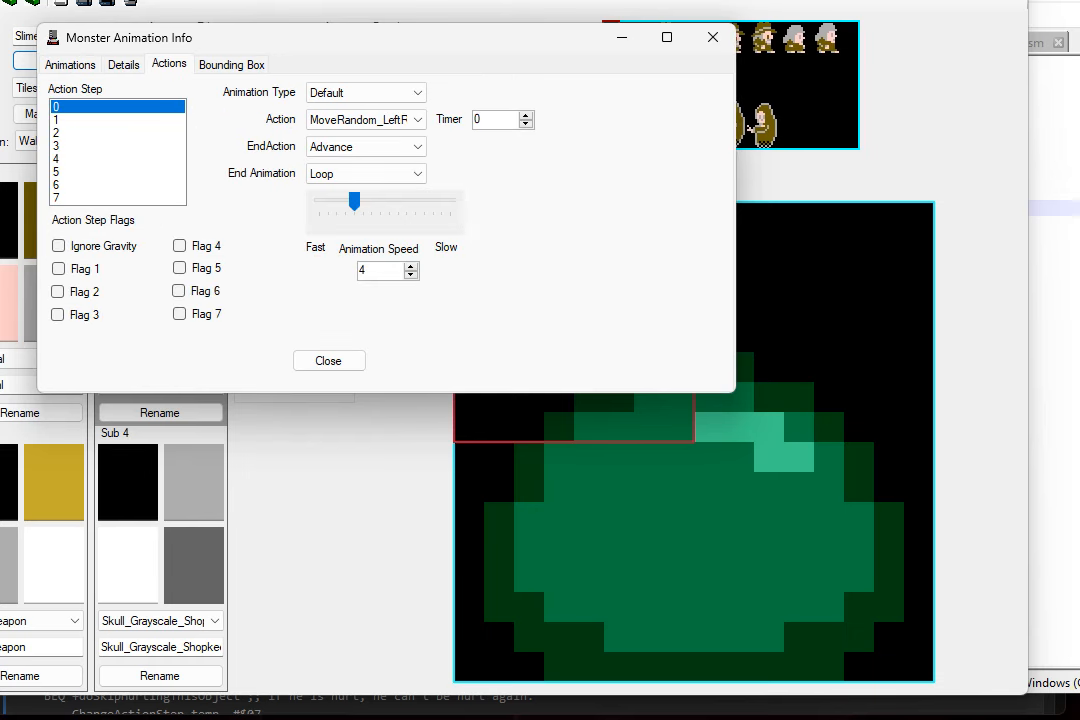
{"action": "left_click", "coordinate": [116, 120]}
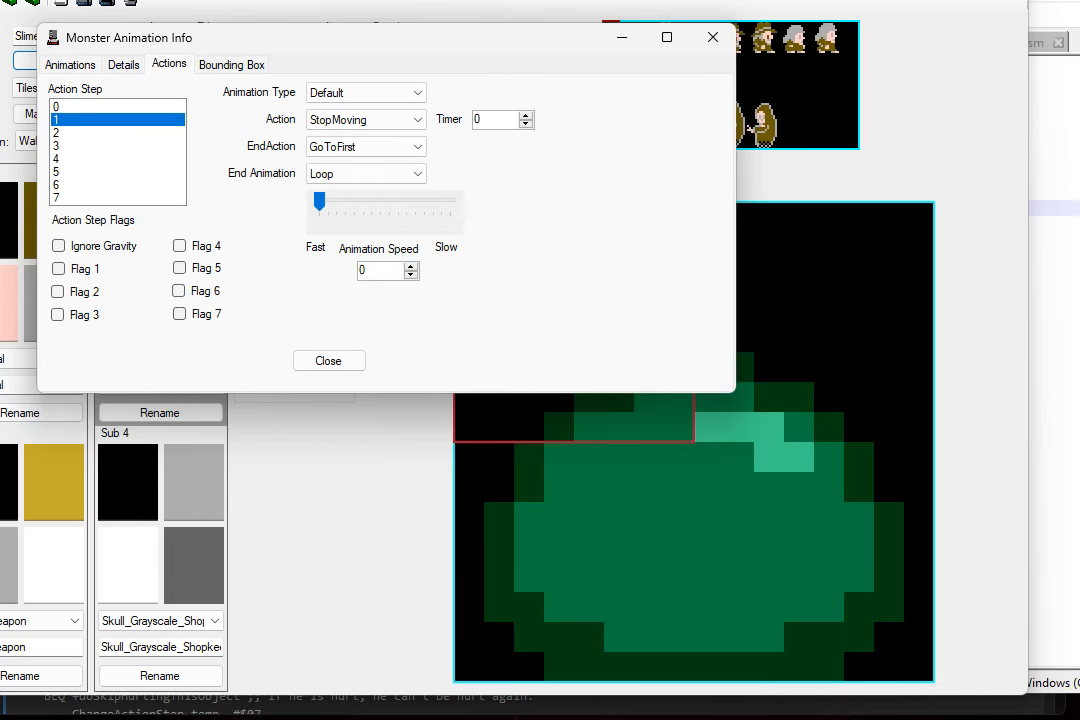
{"action": "left_click", "coordinate": [116, 172]}
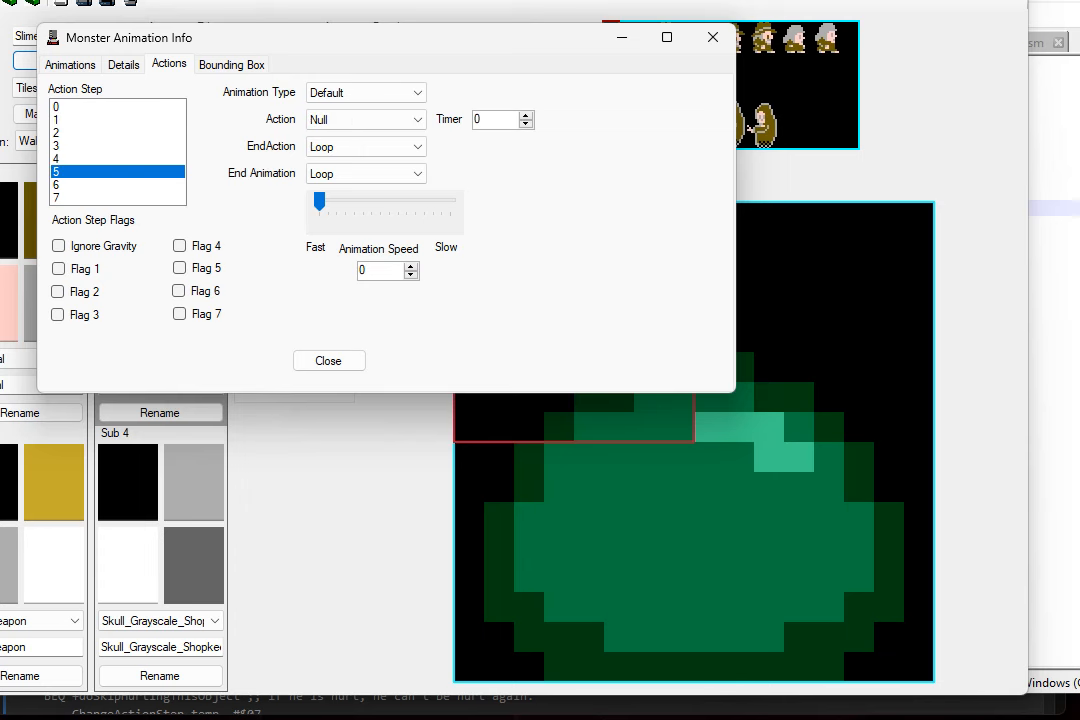
{"action": "left_click", "coordinate": [116, 184]}
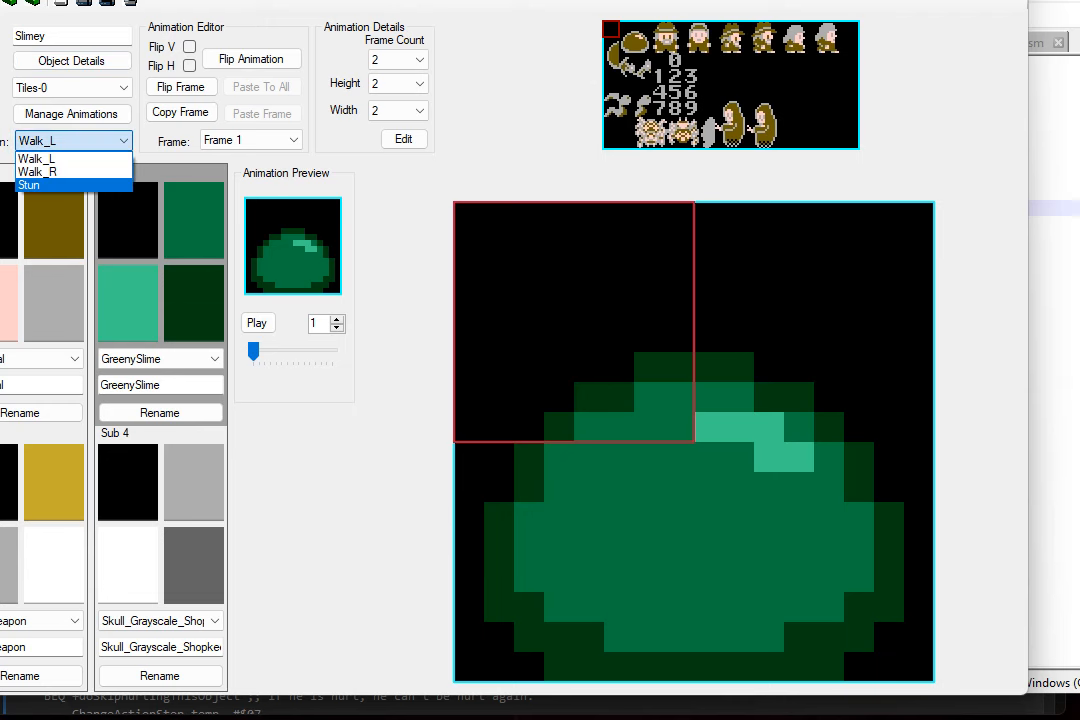
Preview Slimey's Stun animation, then switch back to the Walk_L animation
{"action": "left_click", "coordinate": [36, 184]}
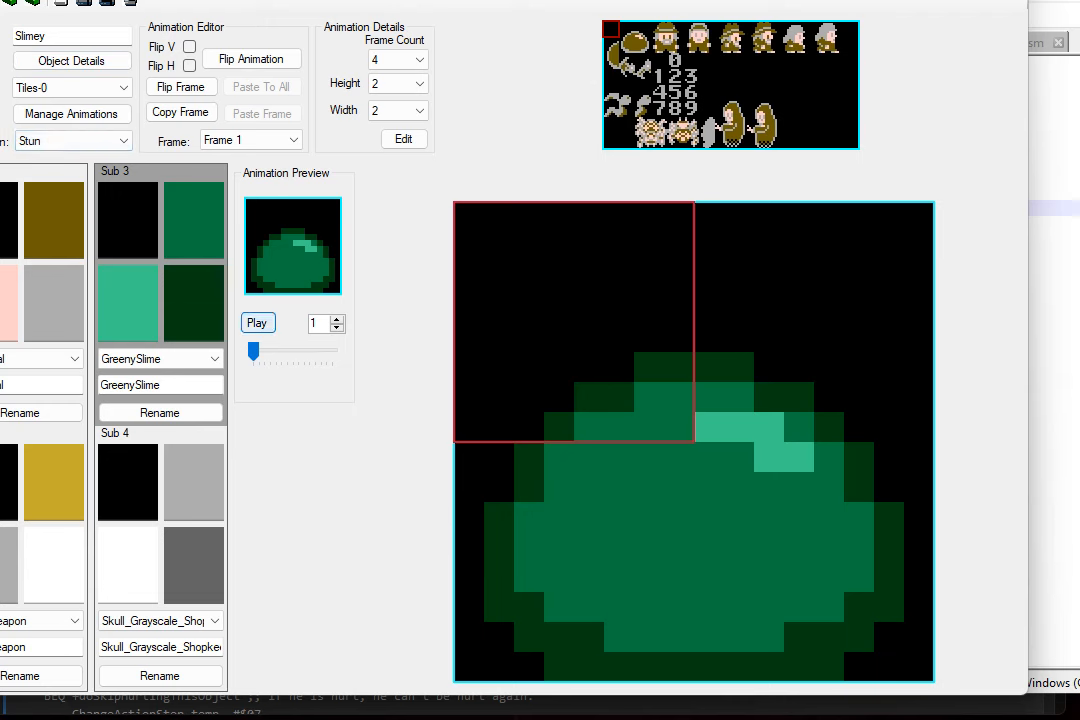
{"action": "left_click", "coordinate": [256, 324]}
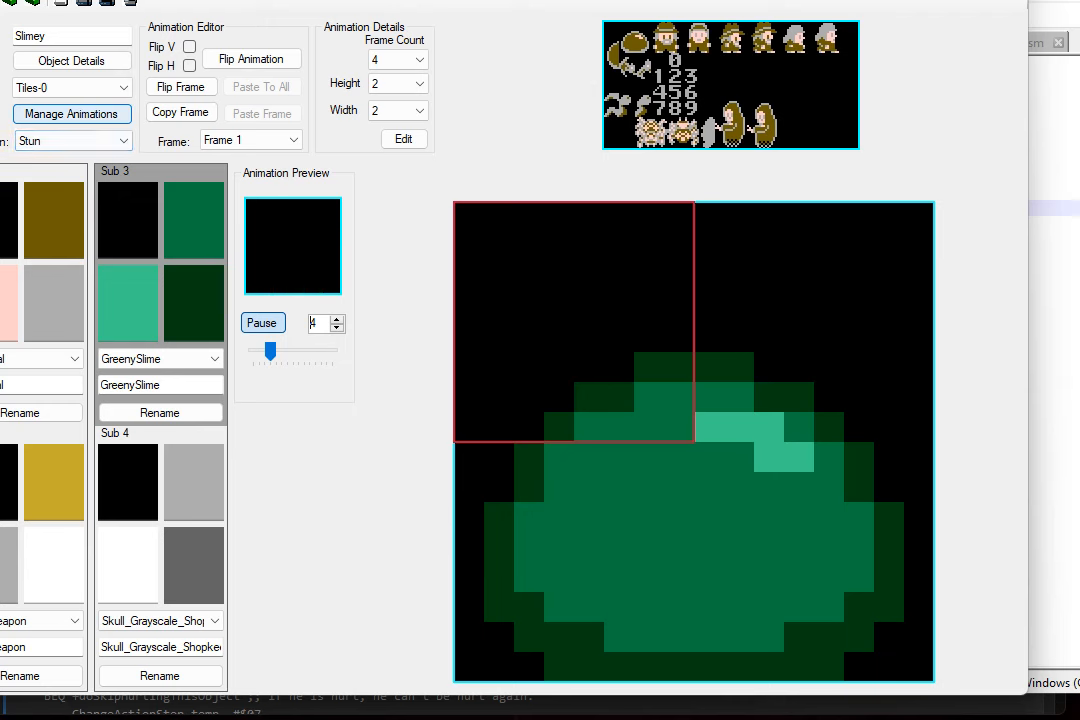
{"action": "left_click", "coordinate": [72, 140]}
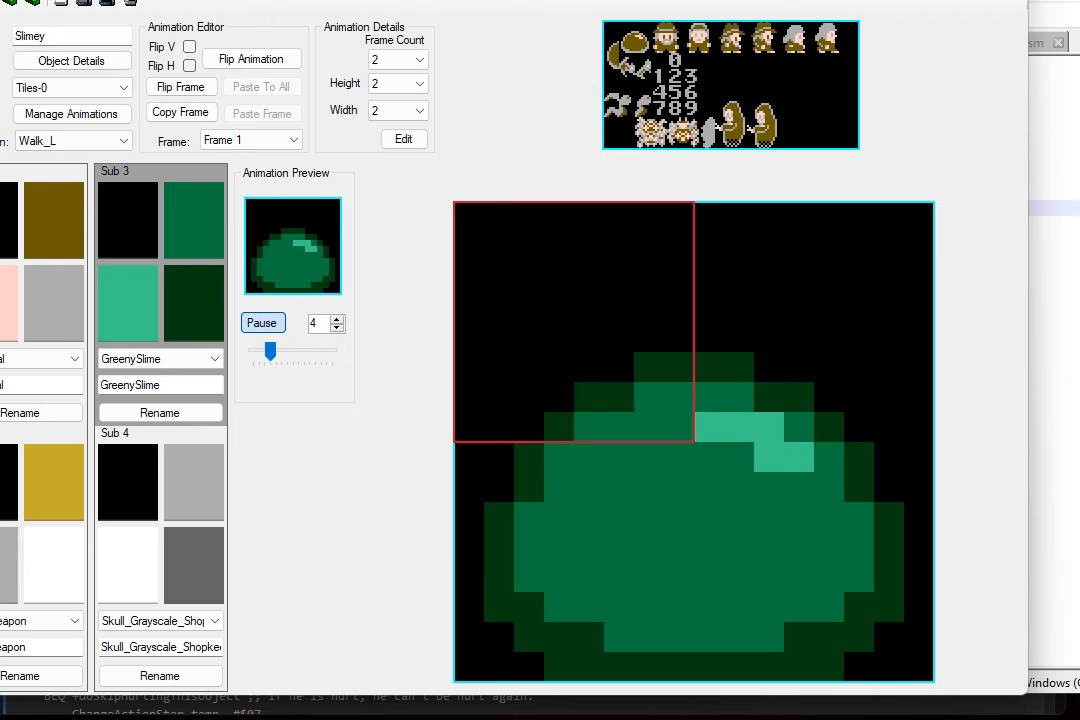
{"action": "left_click", "coordinate": [72, 60]}
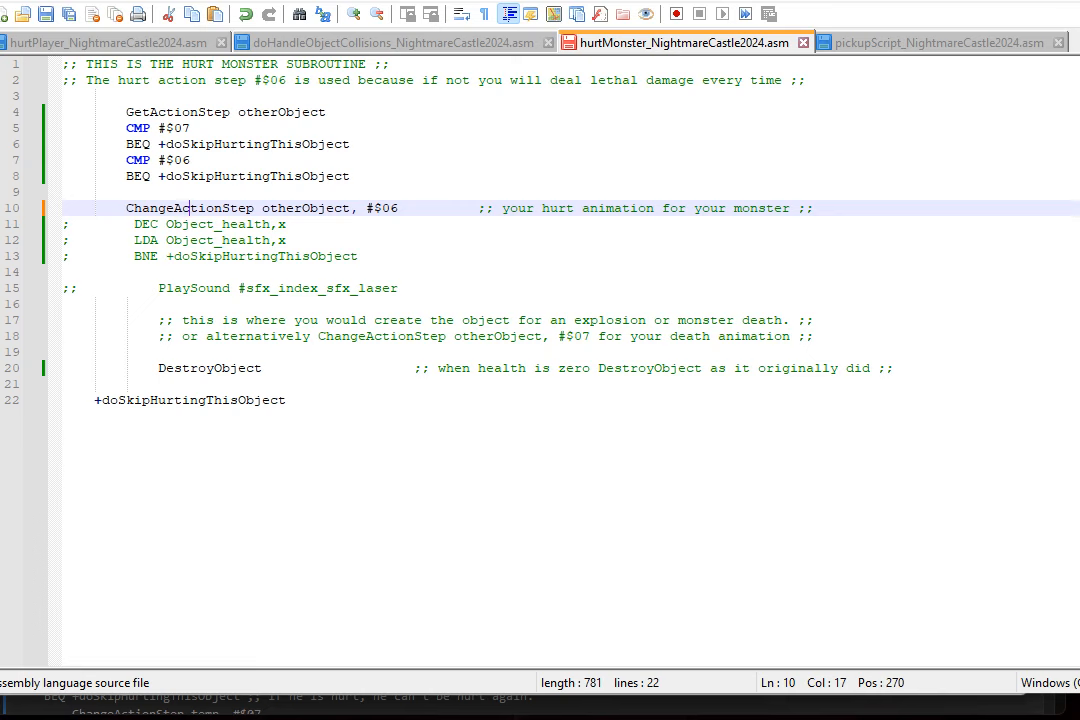
Go to NESMaker's Project Settings after reviewing the hurtMonster script
{"action": "left_click", "coordinate": [68, 224]}
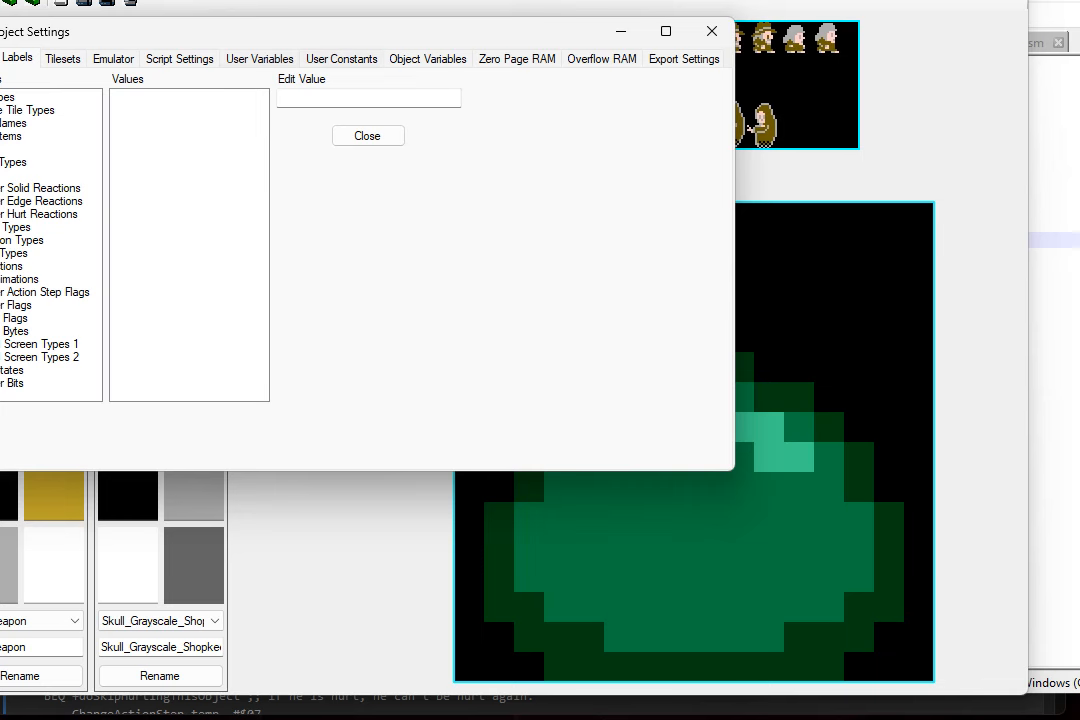
Find Object_health among the Object Variables and select its name
{"action": "left_click", "coordinate": [428, 58]}
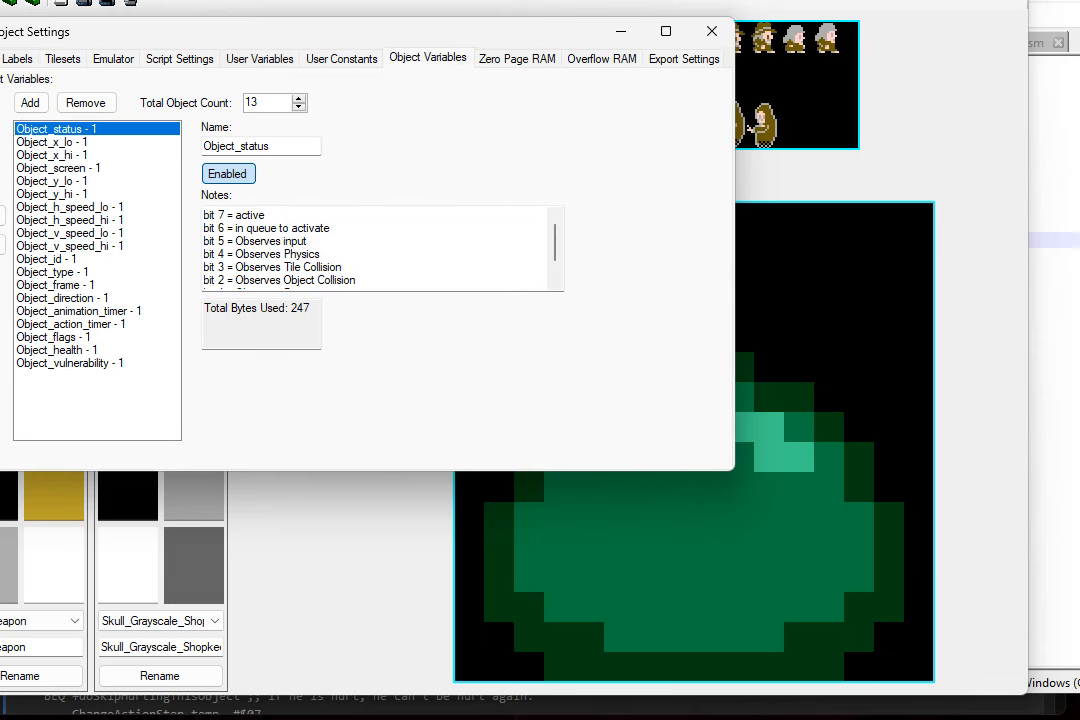
{"action": "left_click", "coordinate": [56, 350]}
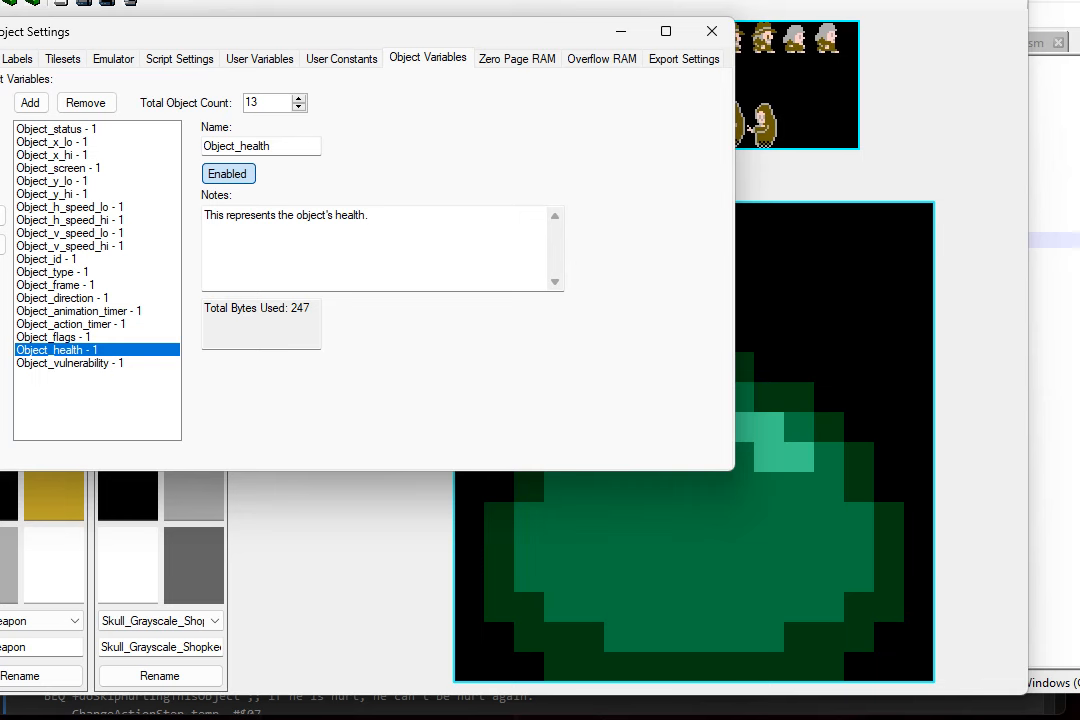
{"action": "triple_click", "coordinate": [284, 216]}
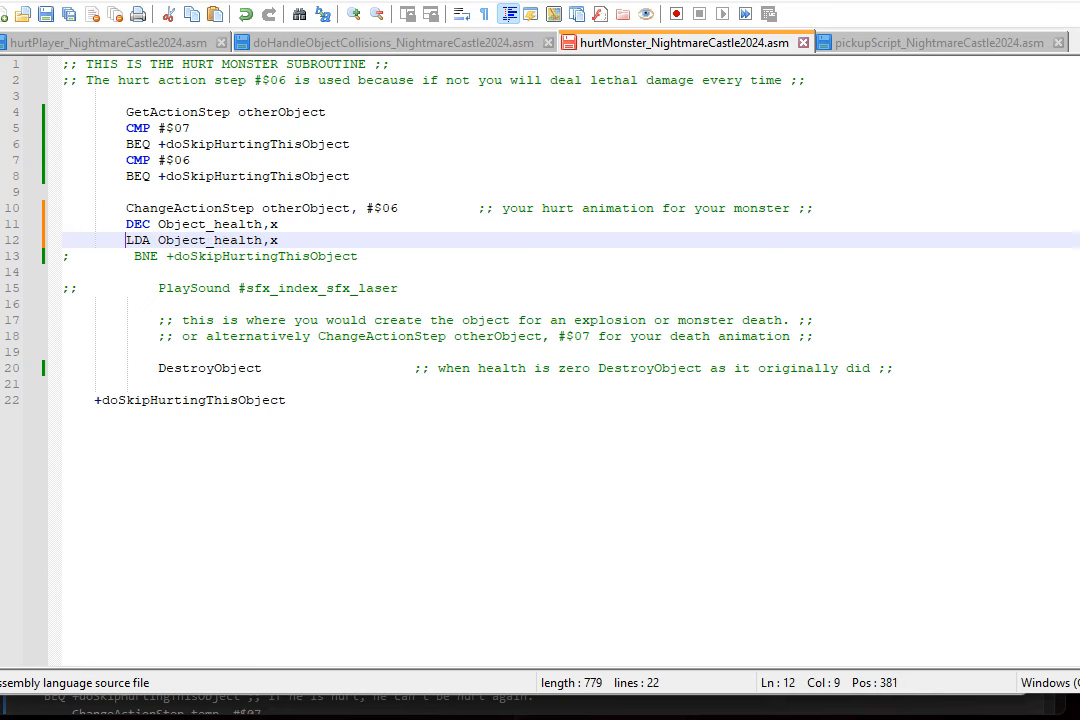
Un-comment the DEC, LDA and BNE Object_health lines so health decrements and branches at zero
{"action": "left_click_drag", "start_coordinate": [156, 240], "coordinate": [280, 240]}
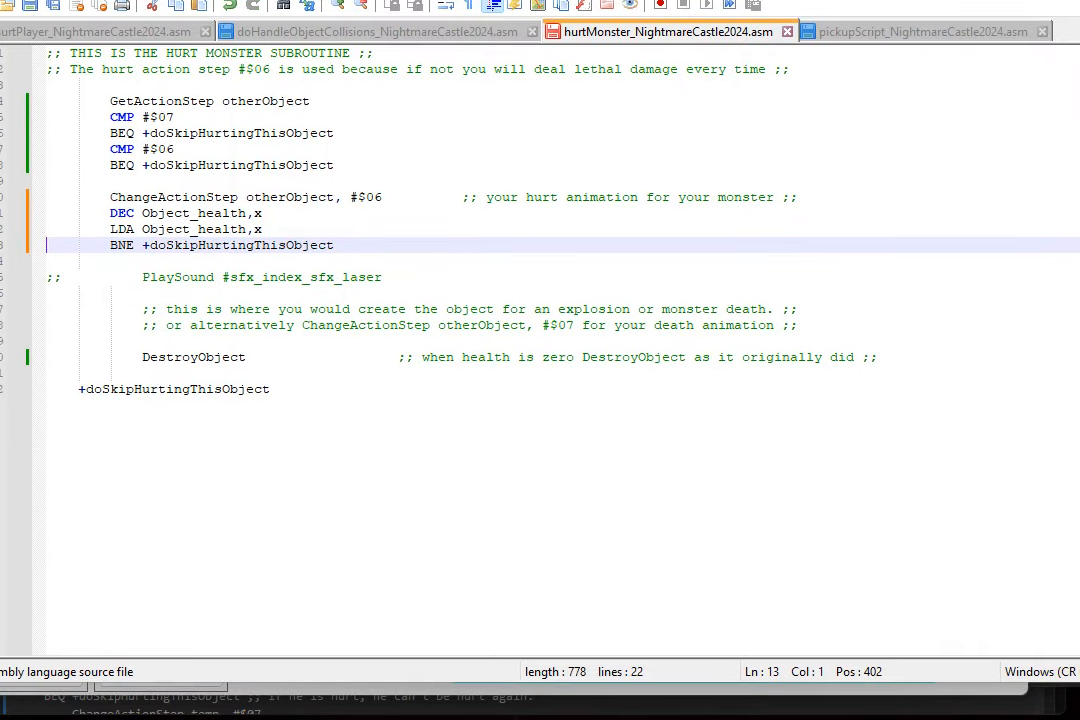
{"action": "double_click", "coordinate": [238, 244]}
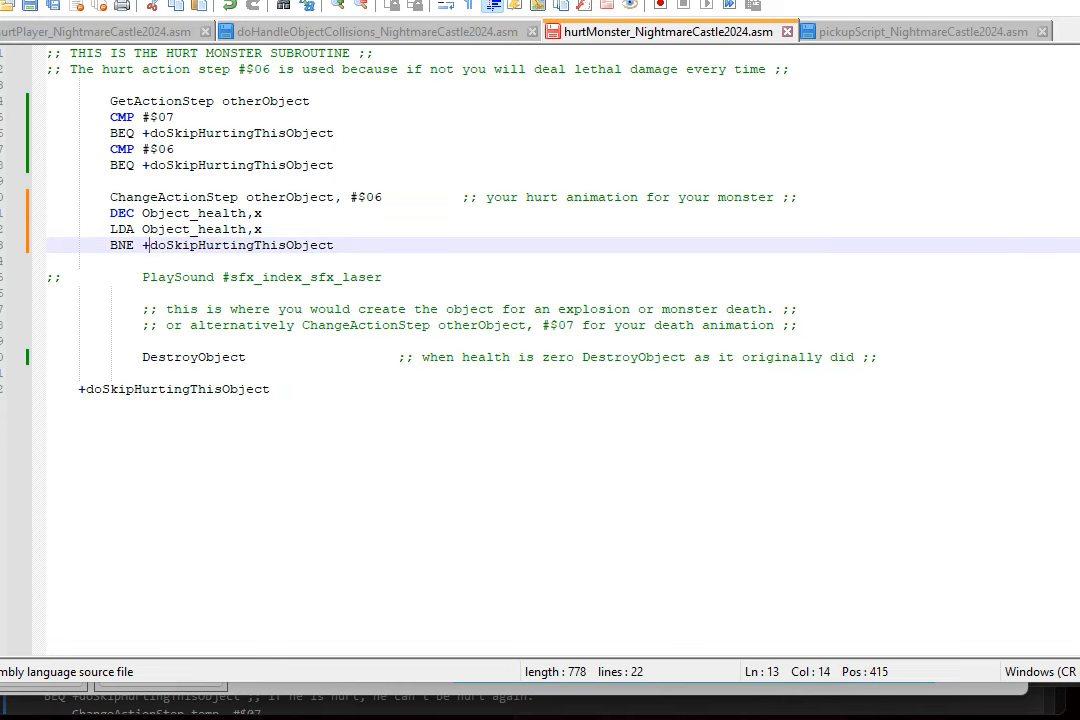
{"action": "double_click", "coordinate": [236, 244]}
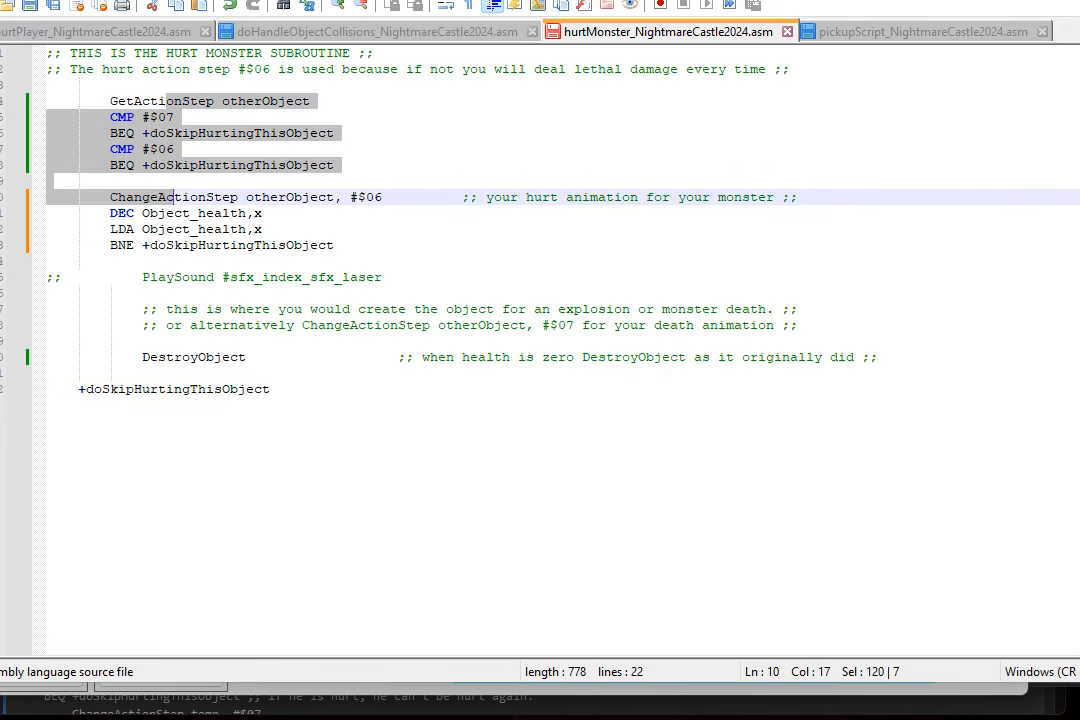
Copy the commented PlaySound laser line above ChangeActionStep as a hurt-sound placeholder
{"action": "left_click", "coordinate": [160, 148]}
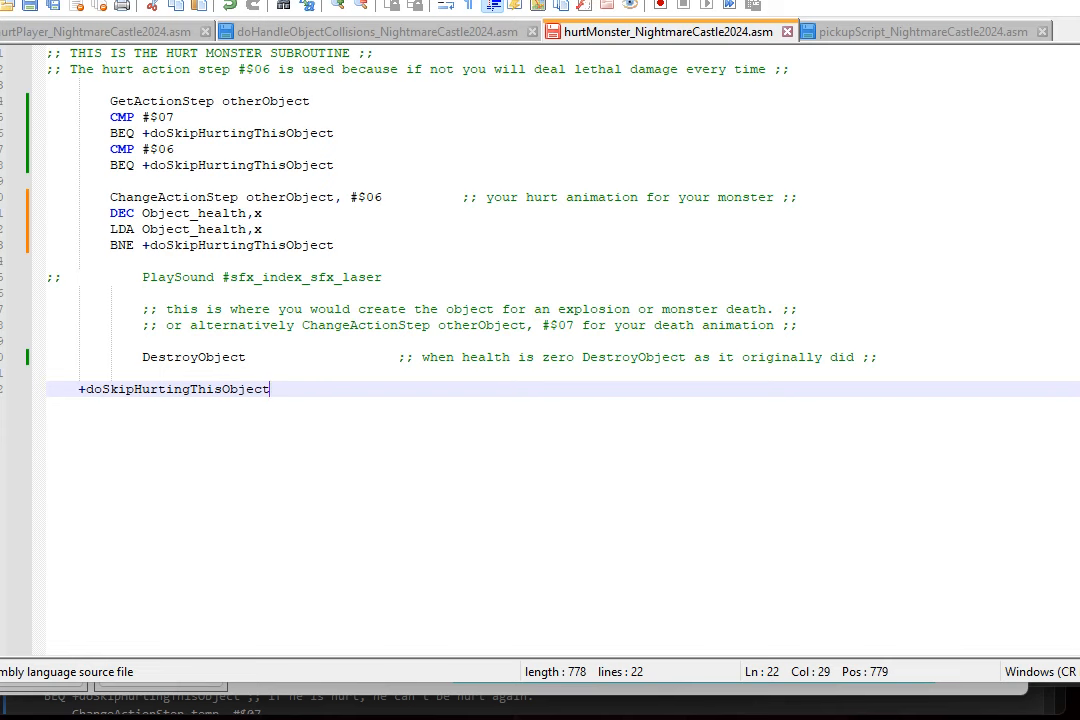
{"action": "double_click", "coordinate": [164, 148]}
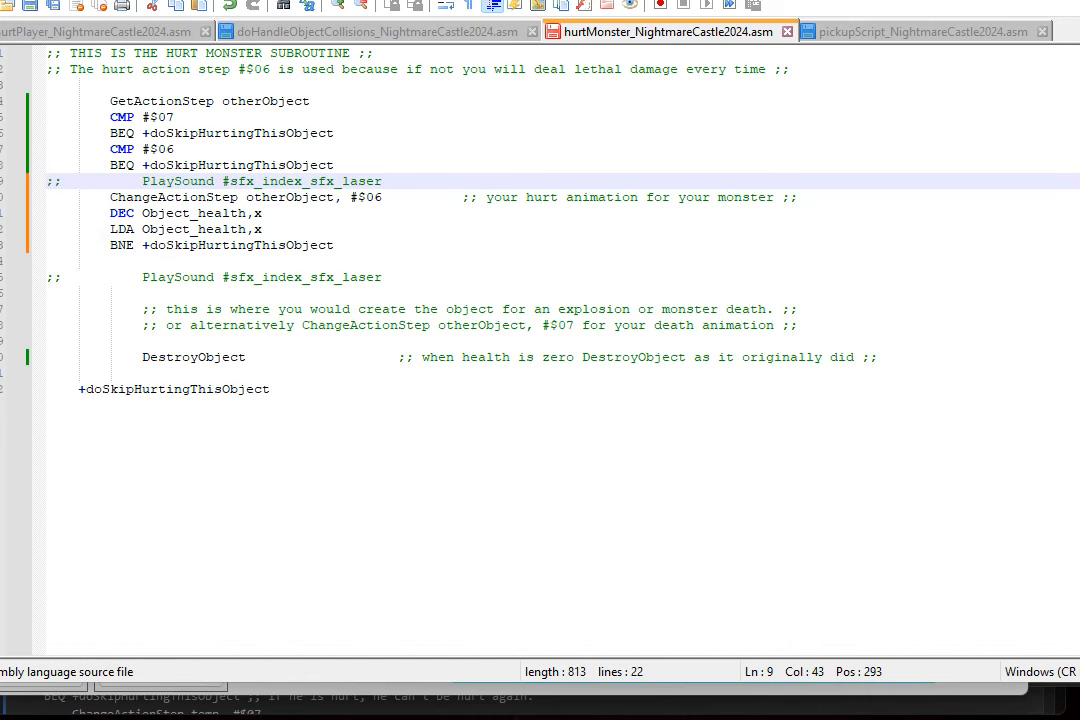
Label the PlaySound lines with 'monster hurt sfx' and 'monster die sfx ;;' comments
{"action": "type", "text": "      ;; monster hurt"}
{"action": "key", "text": "enter"}
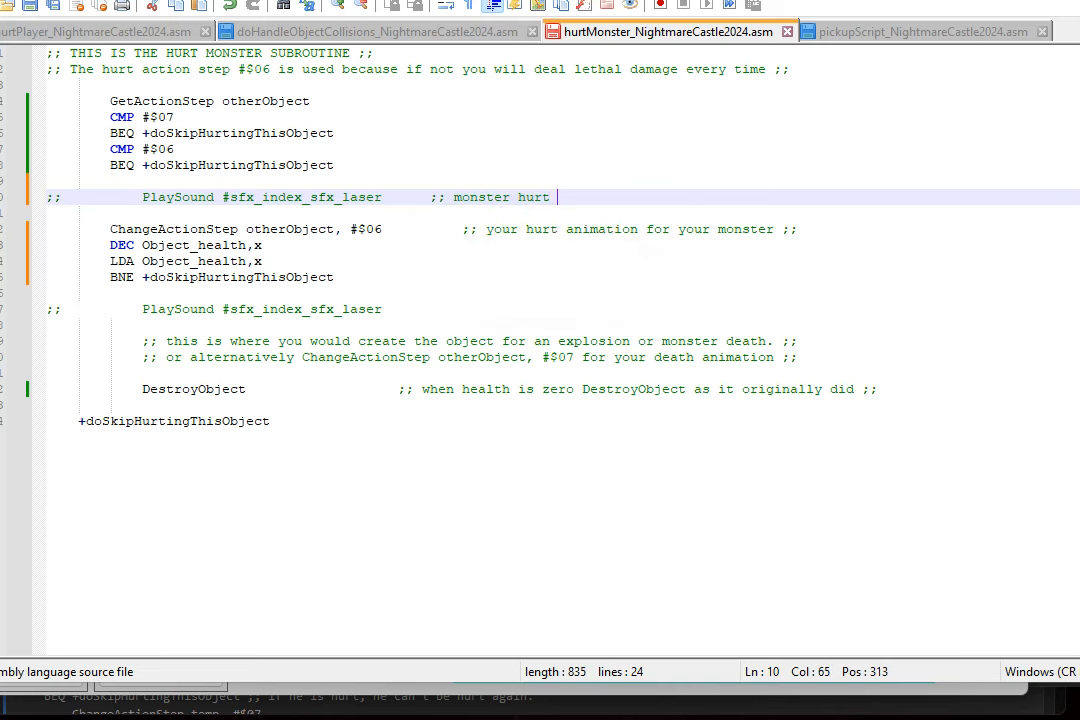
{"action": "type", "text": "sfx"}
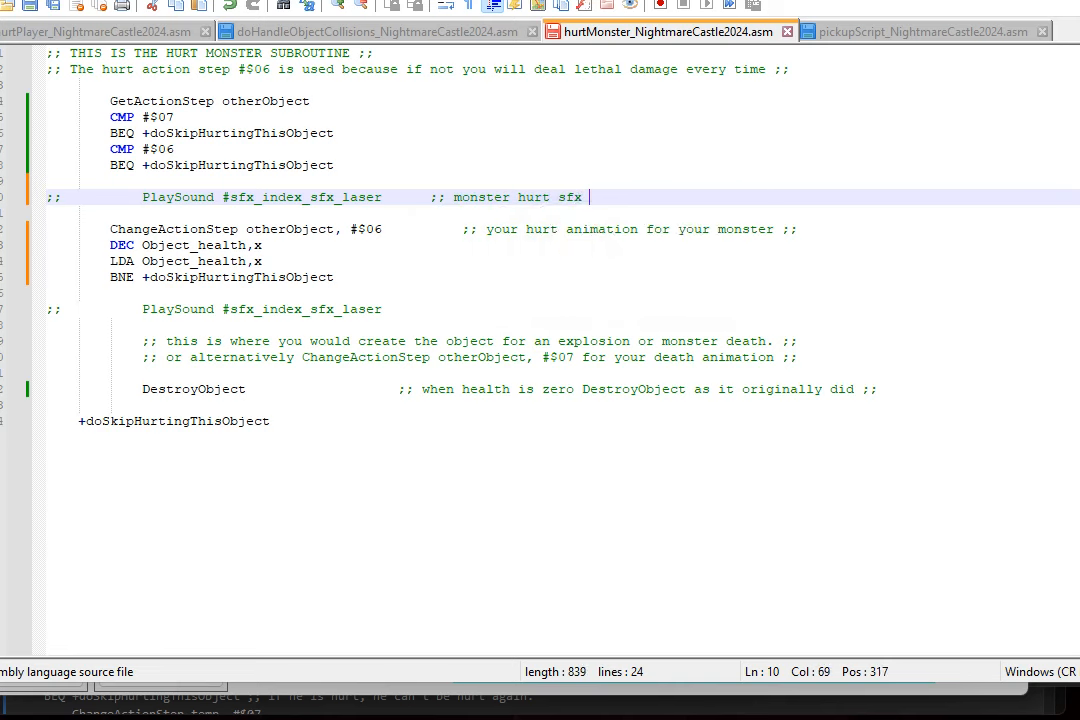
{"action": "type", "text": ";;"}
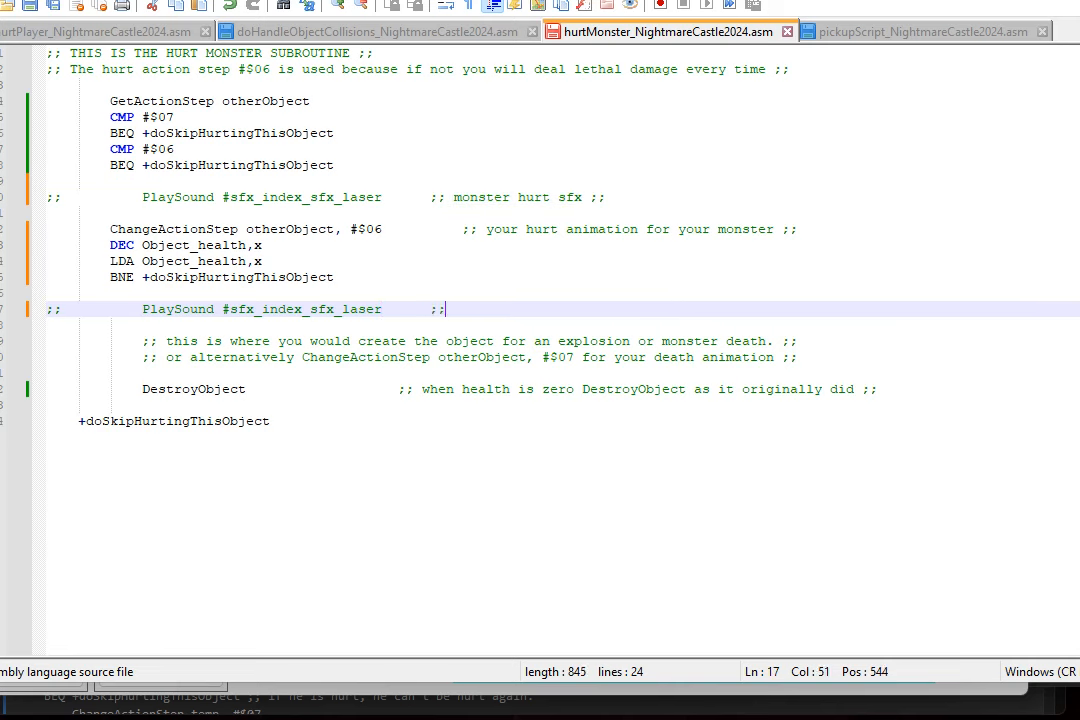
{"action": "type", "text": "monster"}
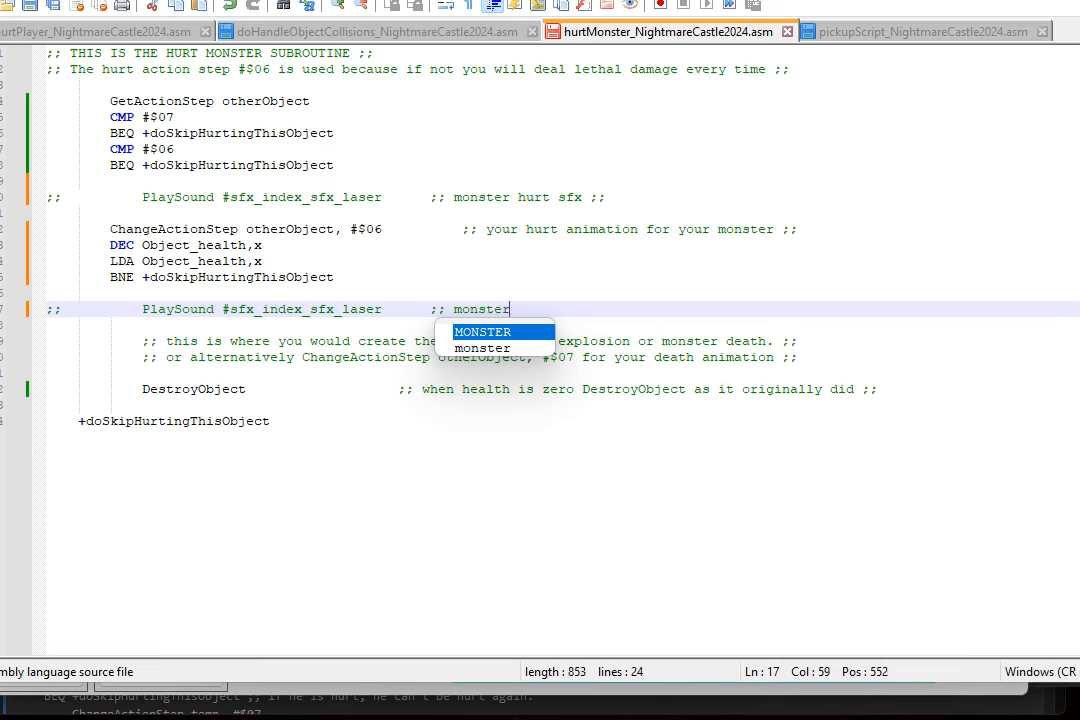
{"action": "type", "text": "die"}
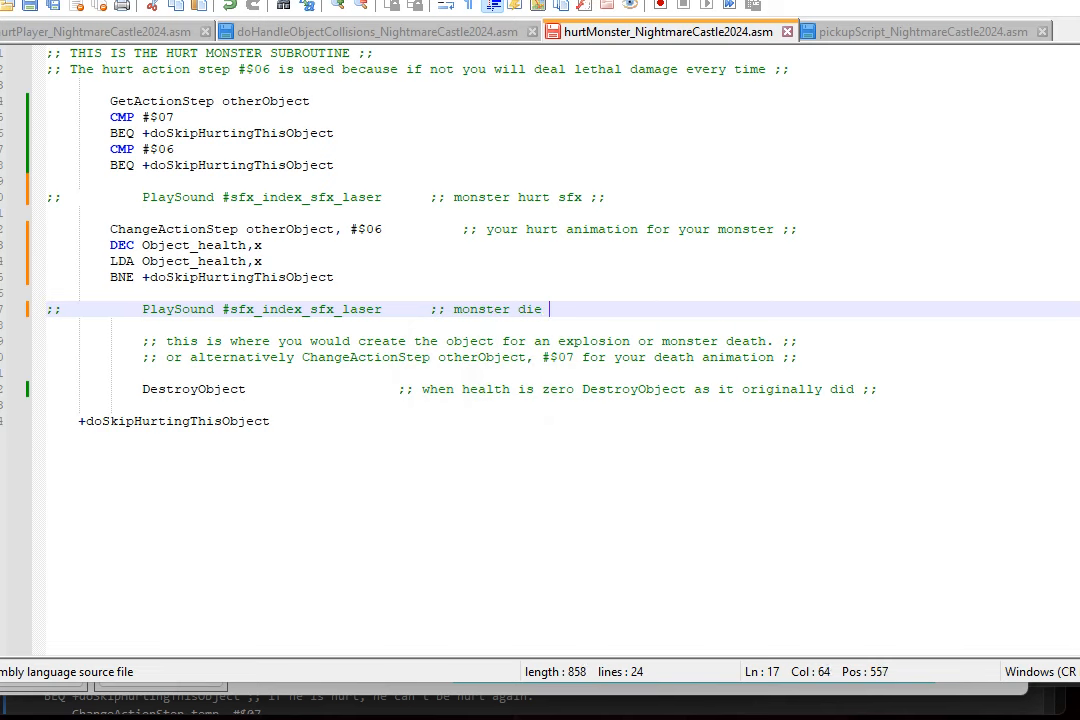
{"action": "type", "text": "sfx ;;"}
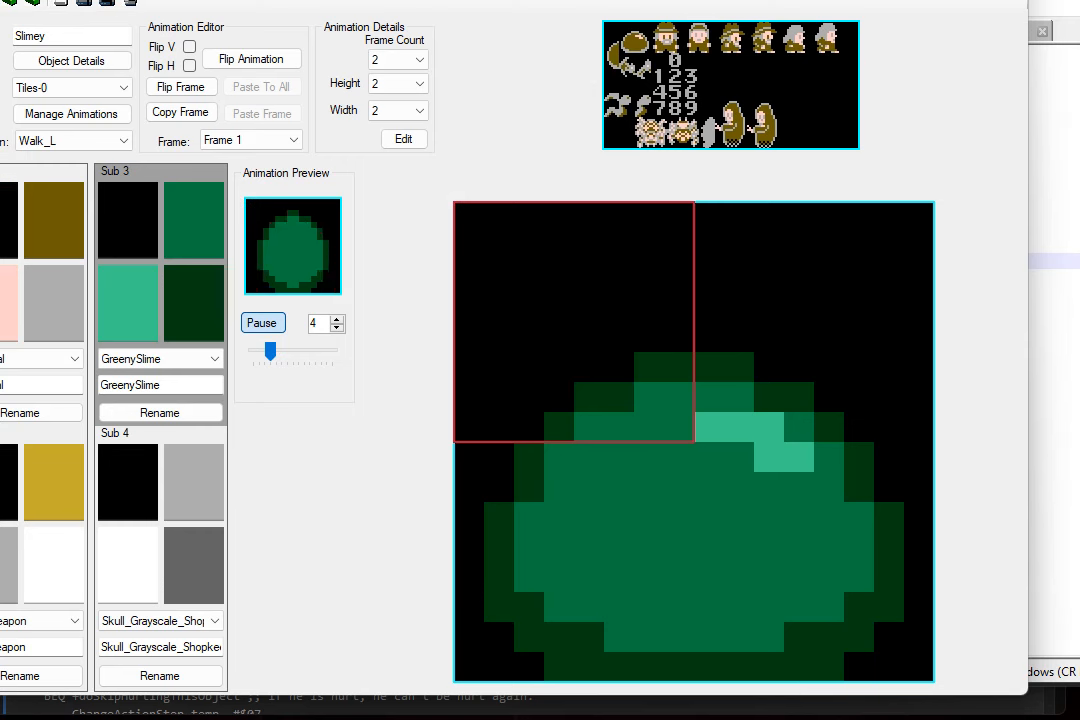
Raise Slimey's Health value above zero in its monster details and close them
{"action": "left_click", "coordinate": [72, 112]}
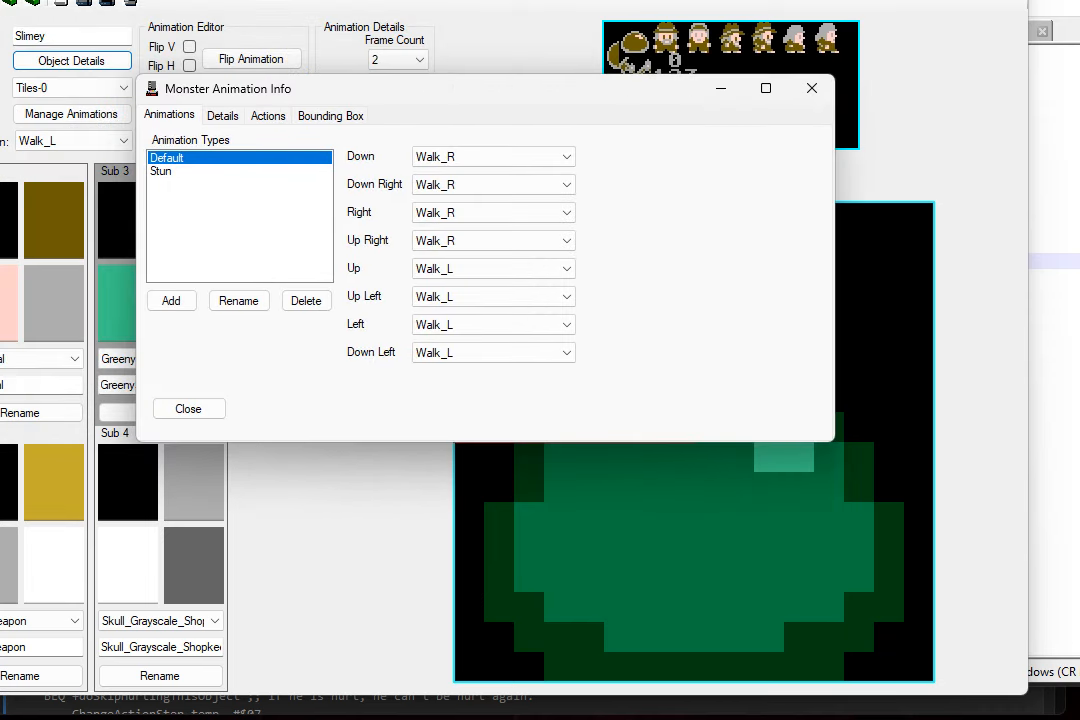
{"action": "left_click", "coordinate": [222, 114]}
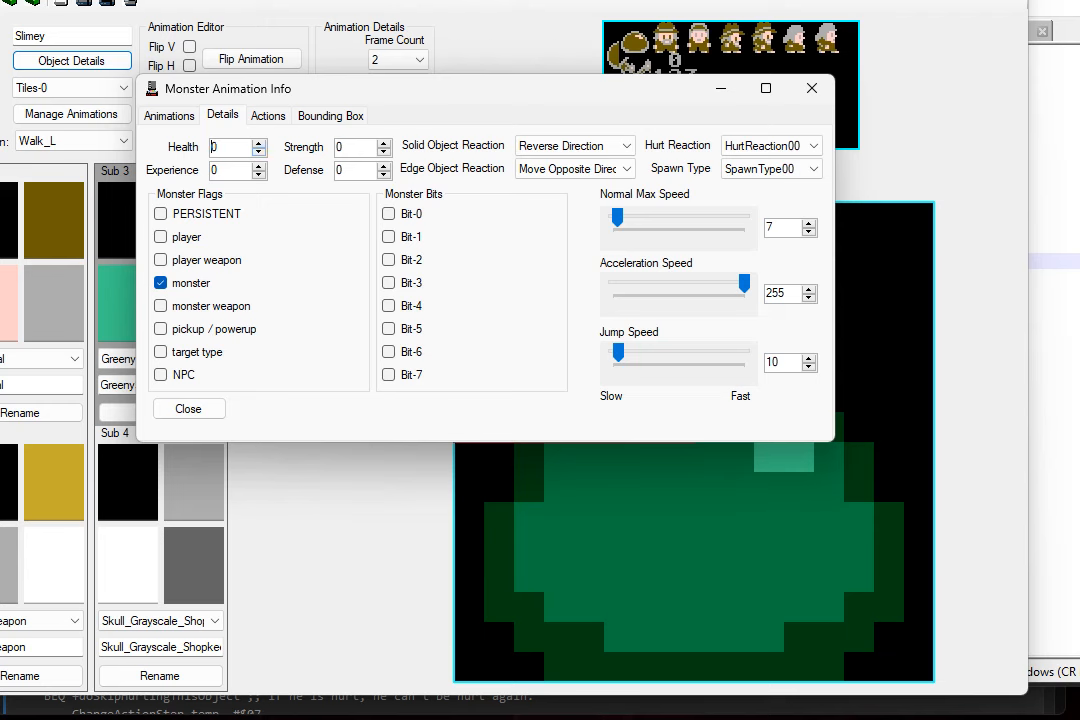
{"action": "left_click", "coordinate": [230, 148]}
{"action": "type", "text": "3"}
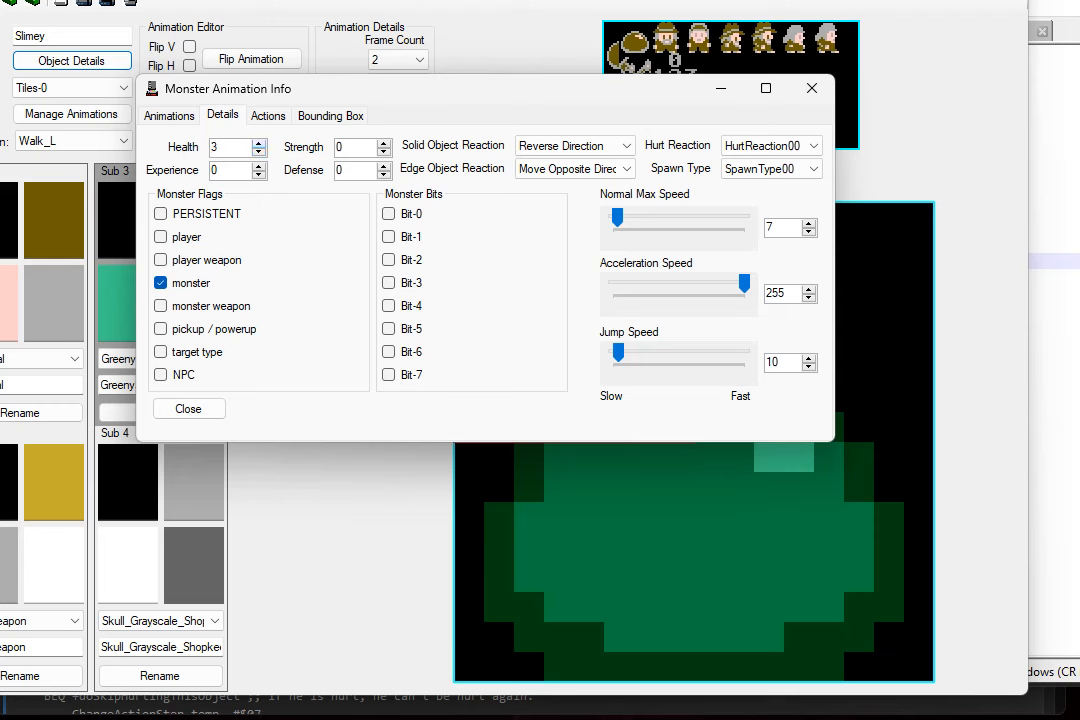
{"action": "left_click", "coordinate": [258, 152]}
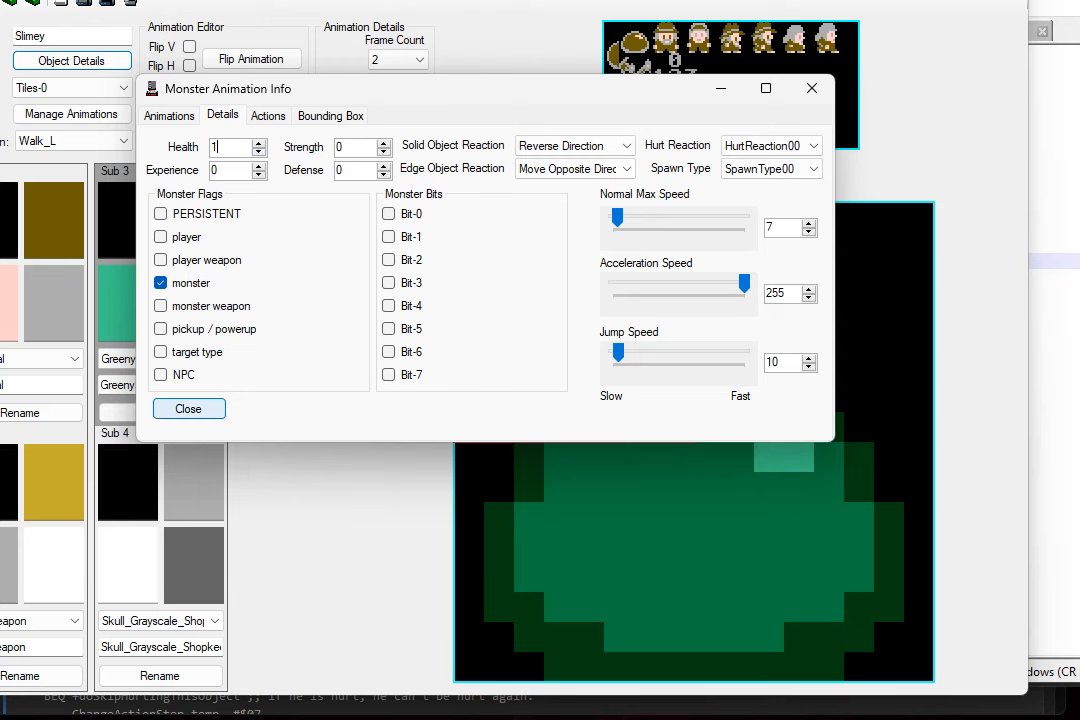
{"action": "left_click", "coordinate": [188, 408]}
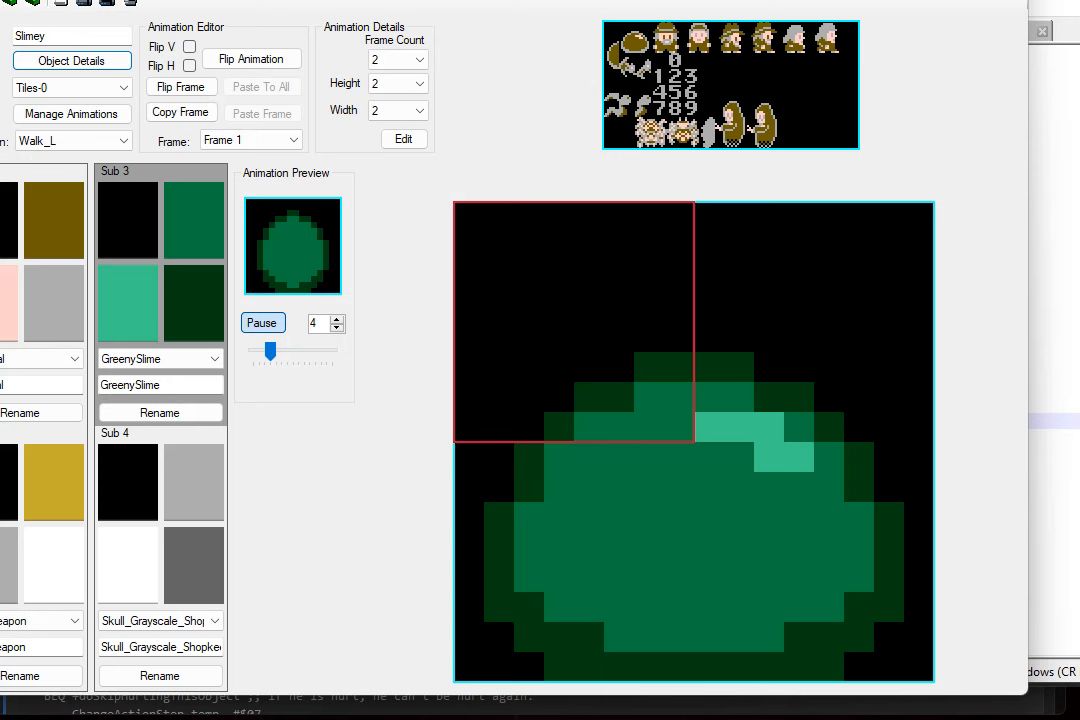
{"action": "left_click", "coordinate": [72, 112]}
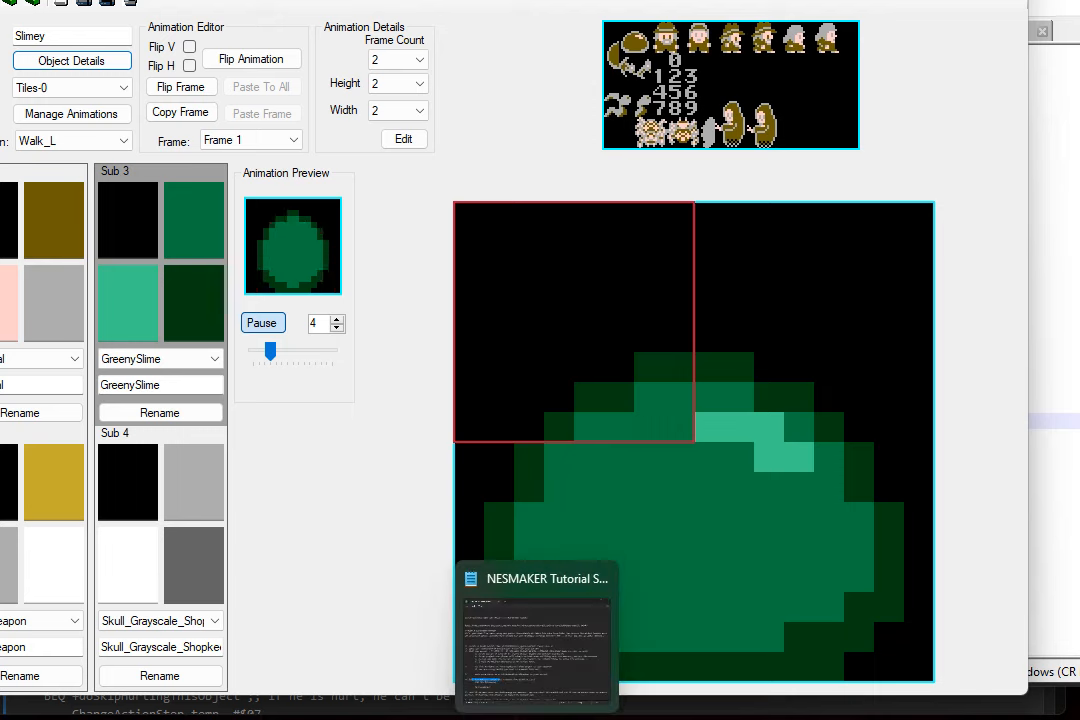
Read the hurtMonster health script notes, highlighting the action steps 7 and 6 paragraph, then return to NESMaker
{"action": "left_click", "coordinate": [536, 578]}
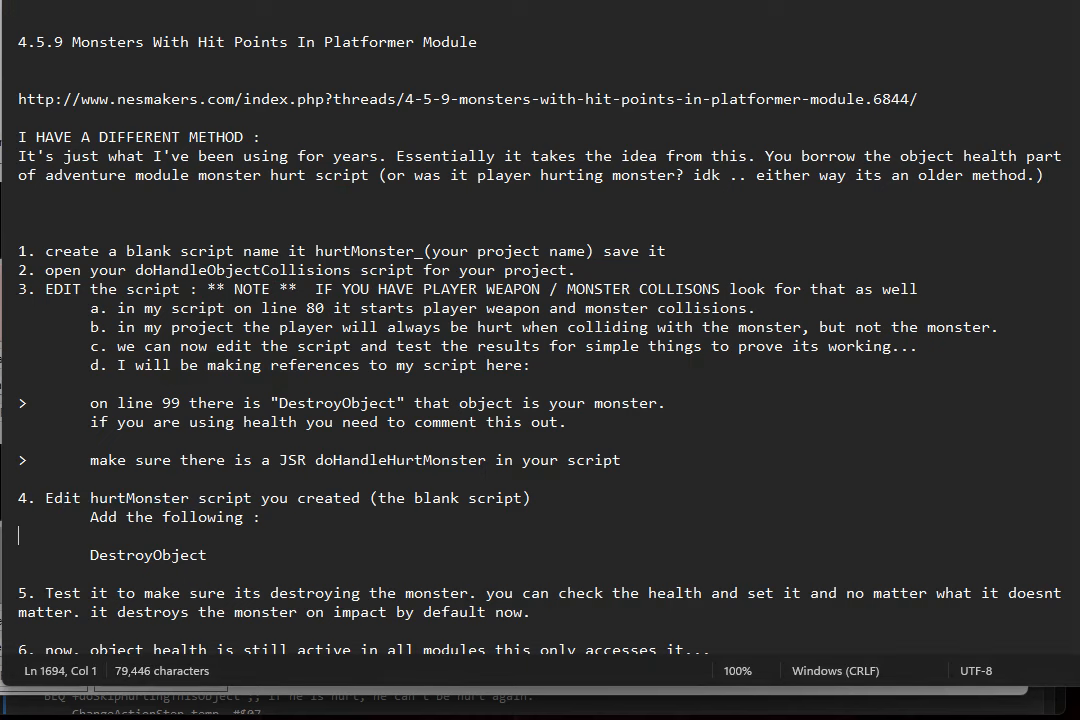
{"action": "scroll", "scroll_direction": "down", "scroll_amount": 3}
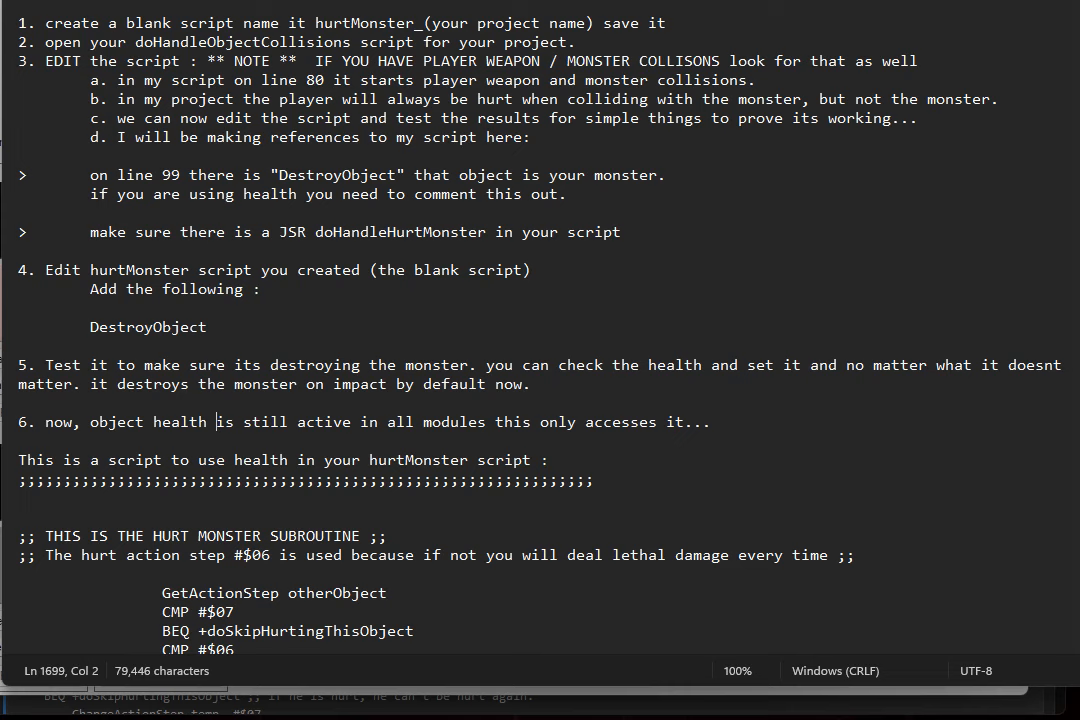
{"action": "scroll", "scroll_direction": "down", "scroll_amount": 3}
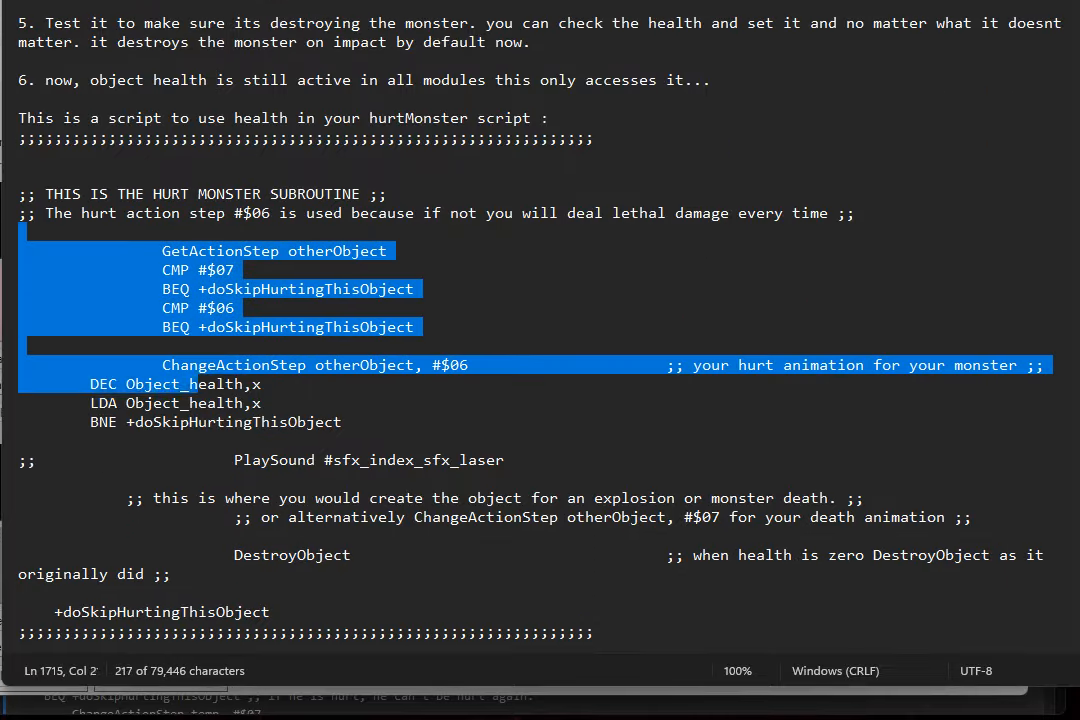
{"action": "scroll", "scroll_direction": "down", "scroll_amount": 3}
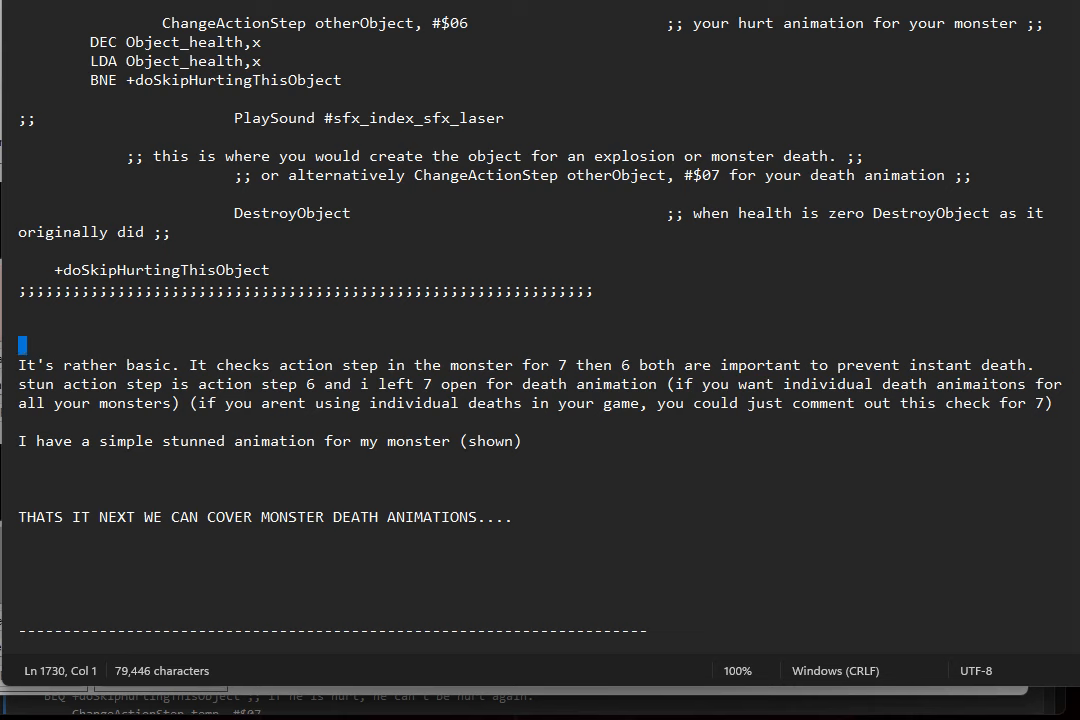
{"action": "left_click_drag", "start_coordinate": [22, 344], "coordinate": [156, 442]}
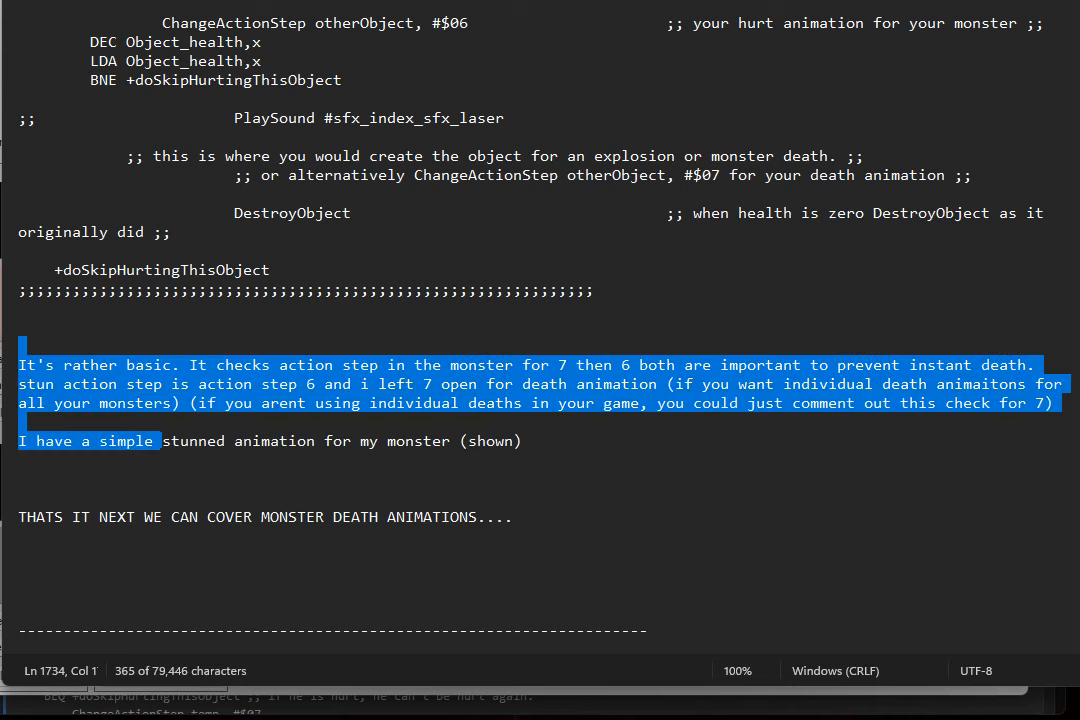
{"action": "left_click", "coordinate": [664, 32]}
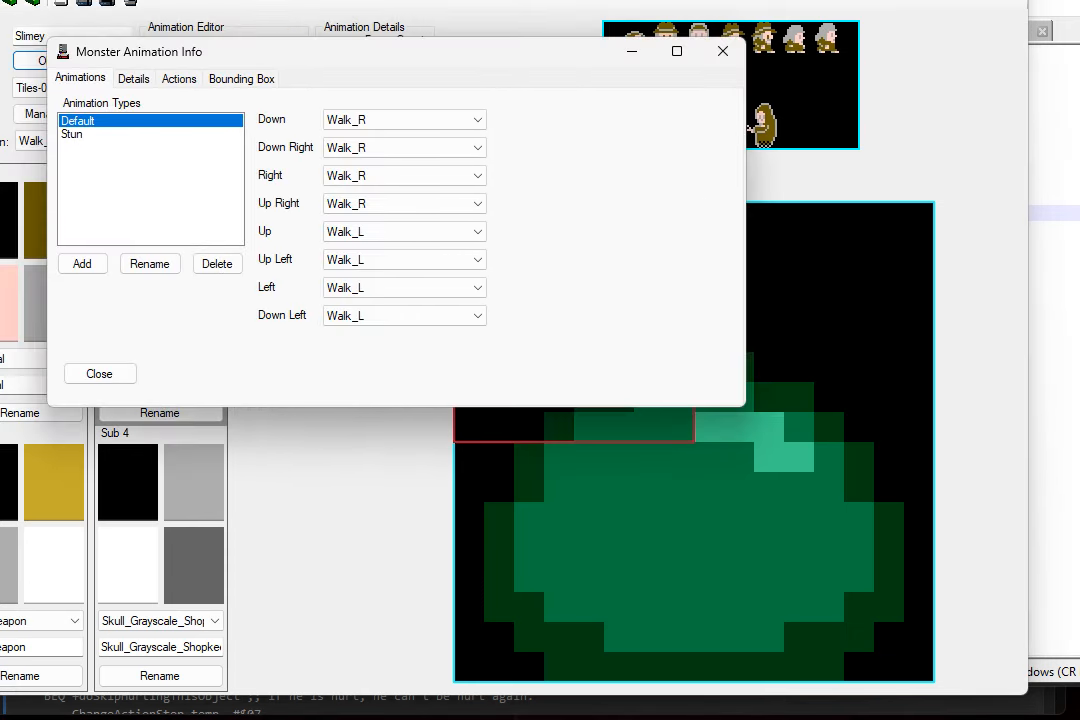
Check Slimey's Health value and inspect action step 6, the Stun step
{"action": "left_click", "coordinate": [178, 78]}
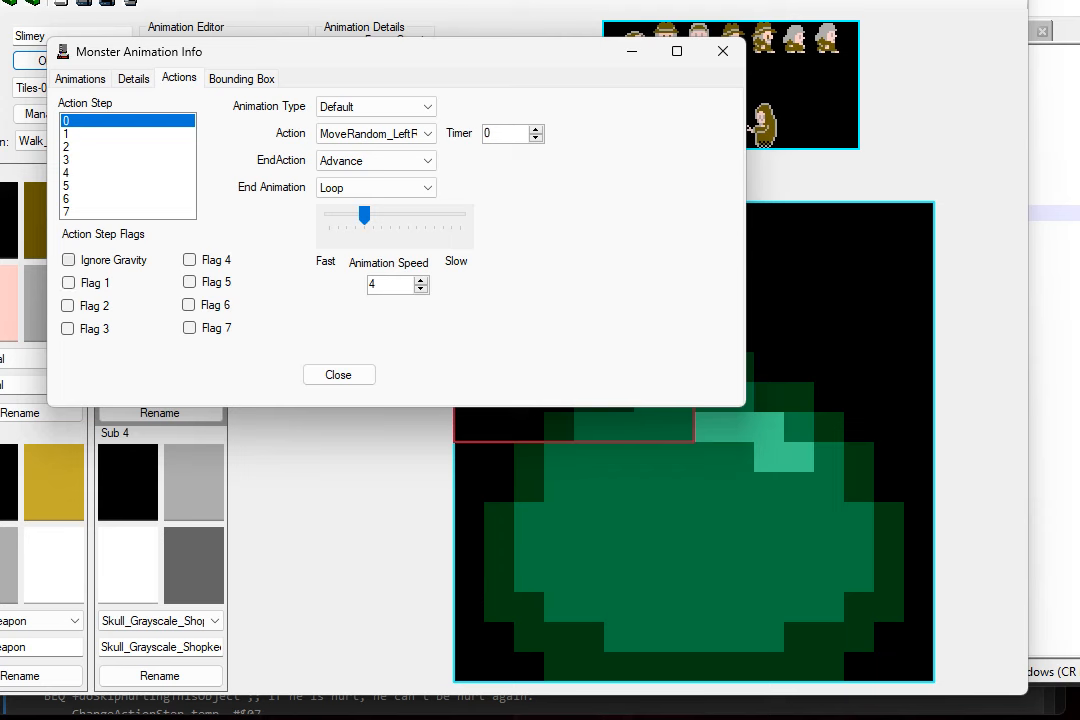
{"action": "left_click", "coordinate": [132, 78]}
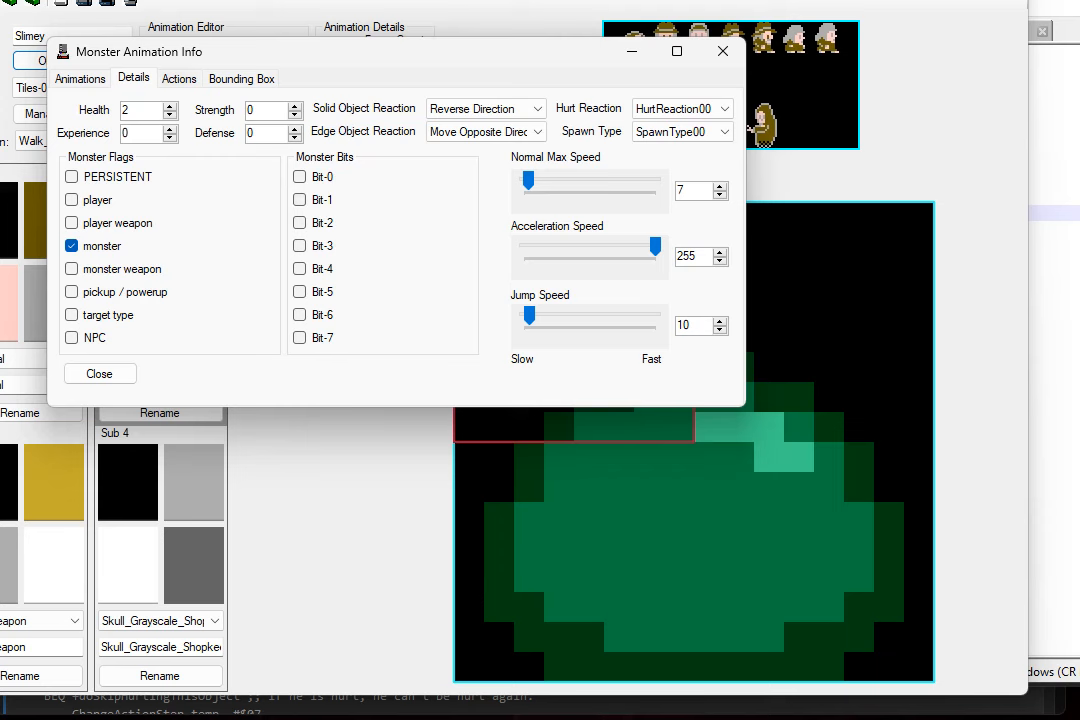
{"action": "left_click", "coordinate": [178, 78]}
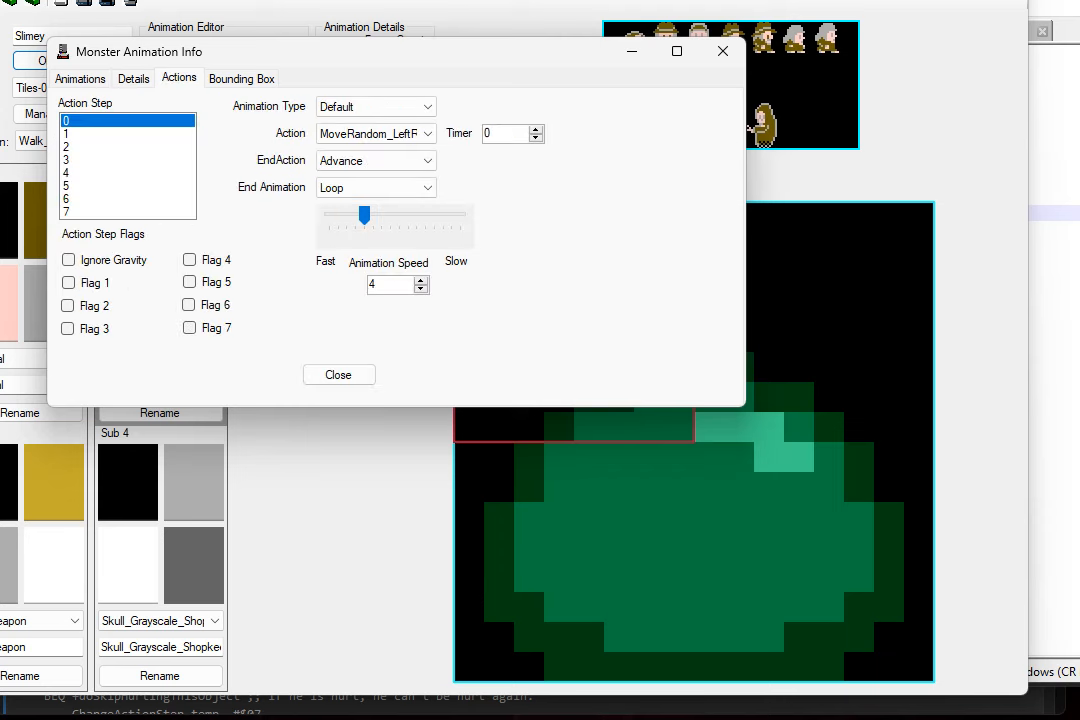
{"action": "left_click", "coordinate": [128, 200]}
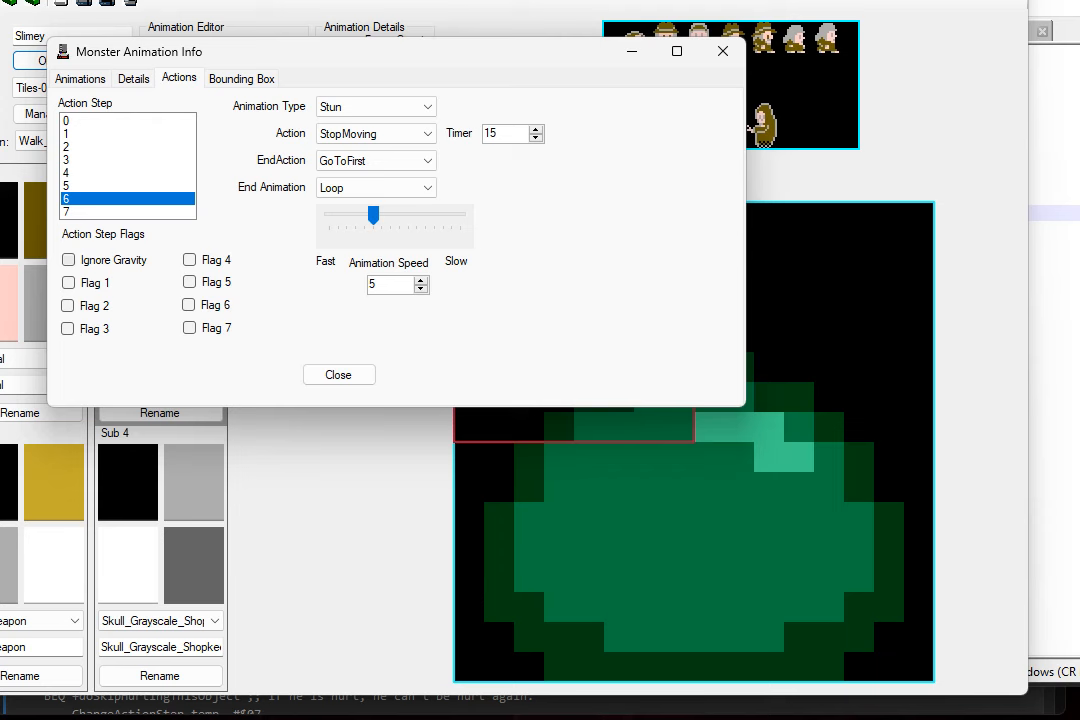
Review Slimey's health stats once more and close the monster details
{"action": "left_click", "coordinate": [338, 374]}
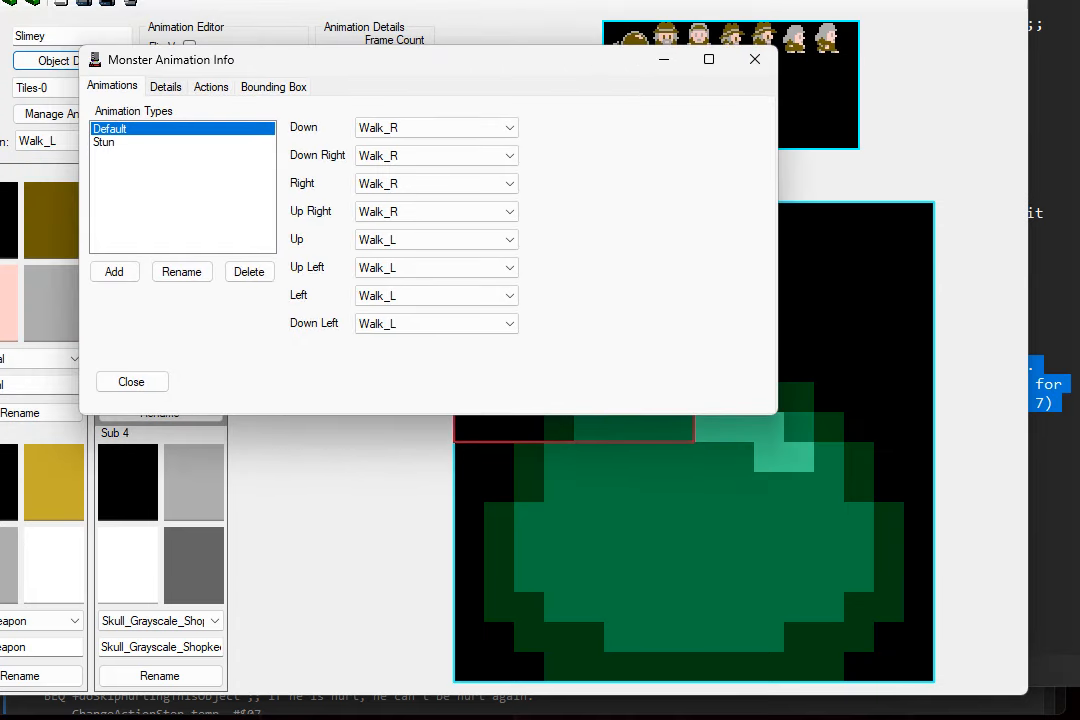
{"action": "left_click", "coordinate": [166, 86]}
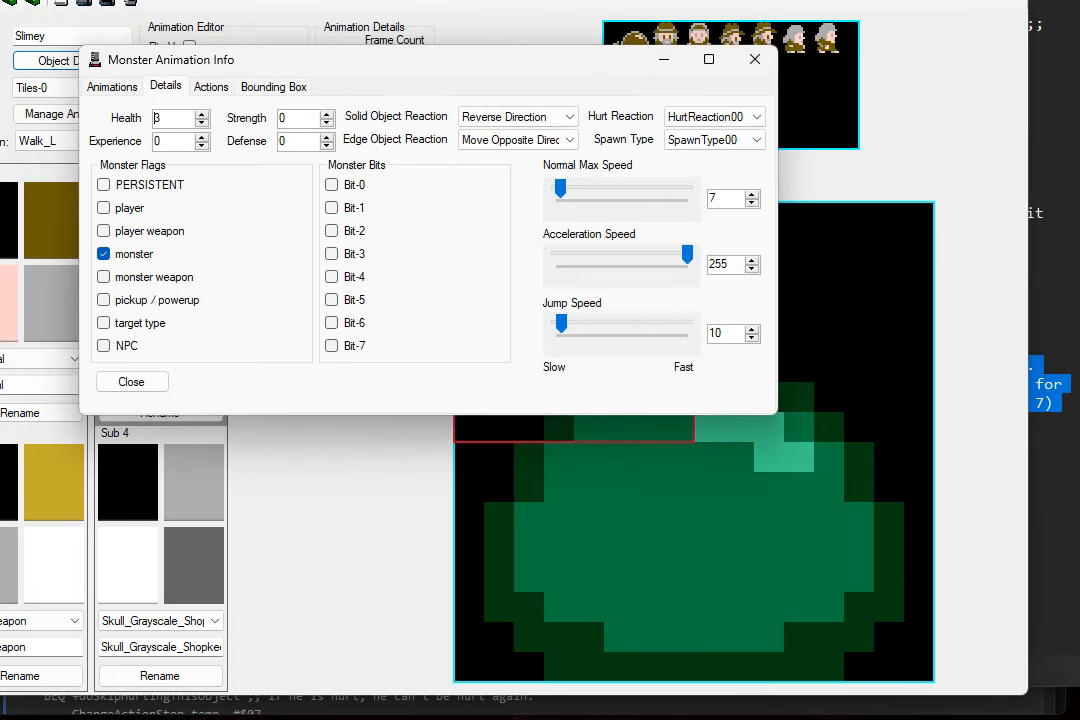
{"action": "left_click", "coordinate": [132, 380]}
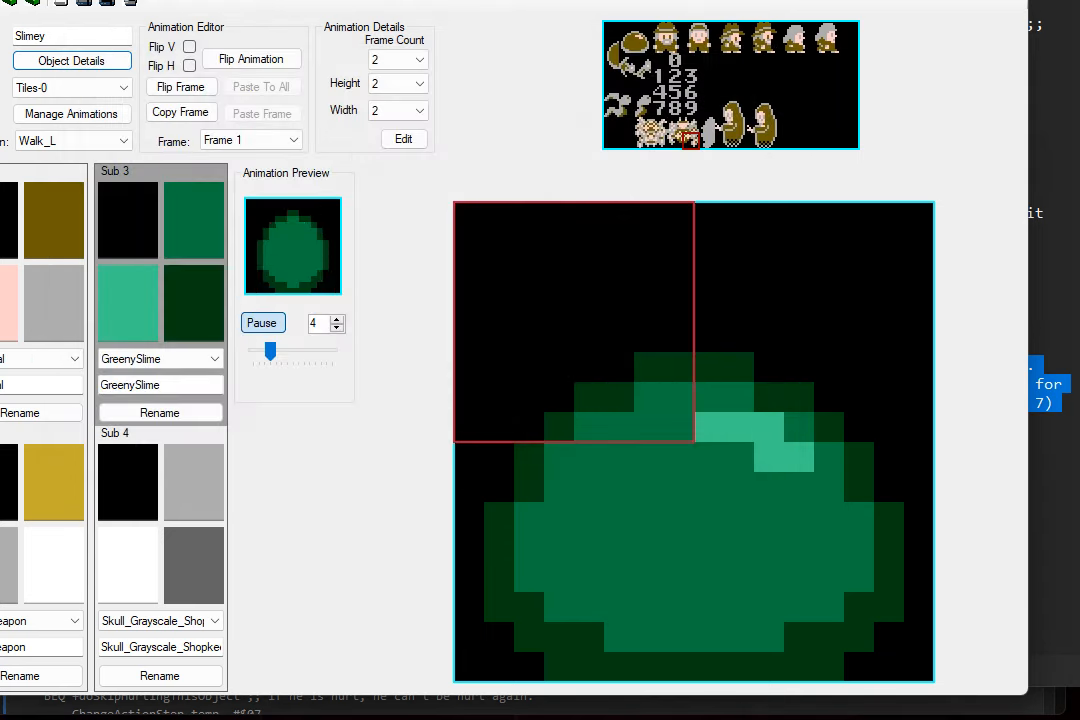